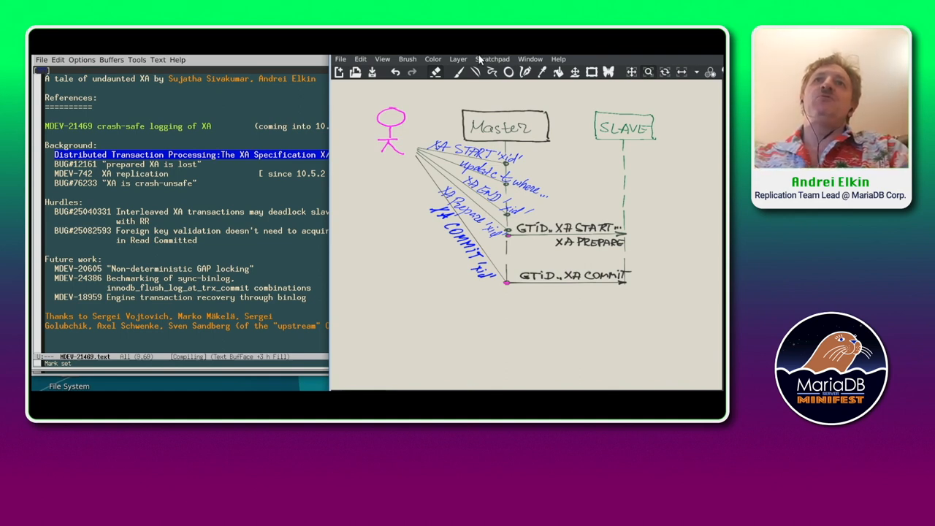
mouse_move(402, 111)
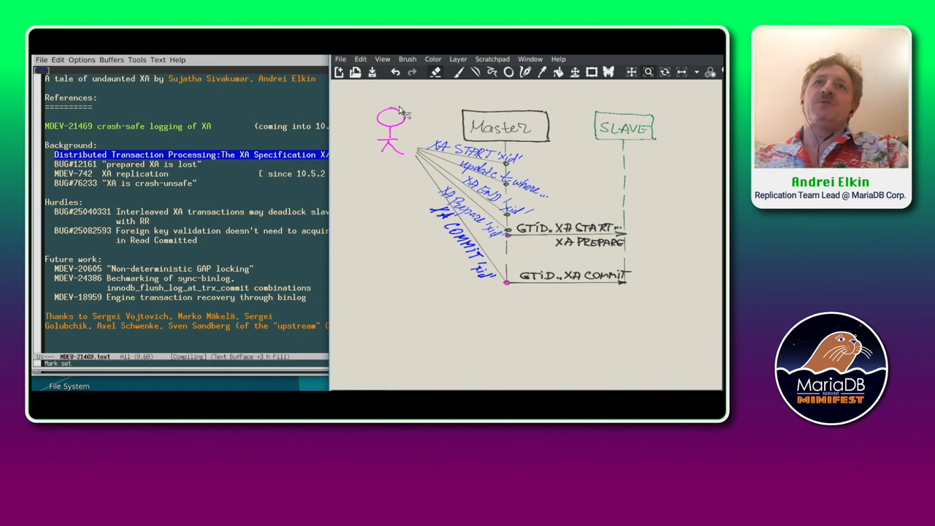
mouse_move(374, 104)
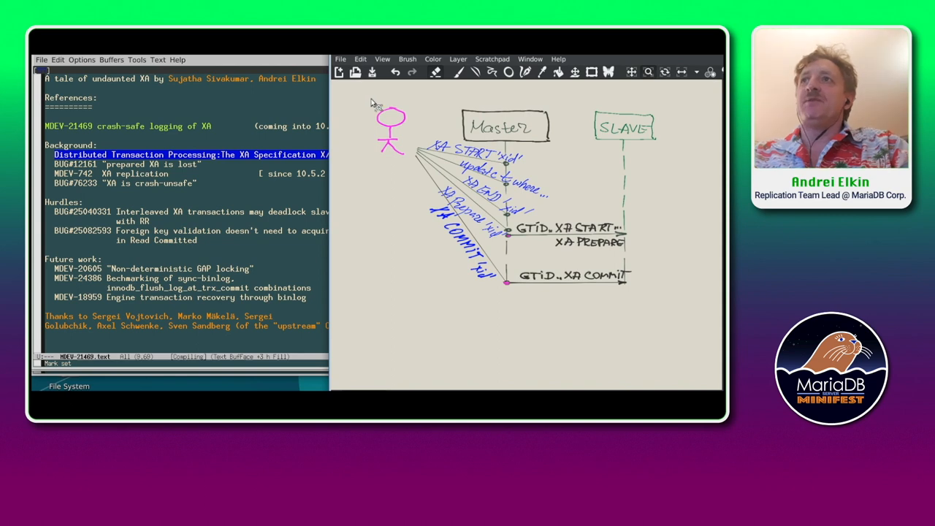
mouse_move(455, 113)
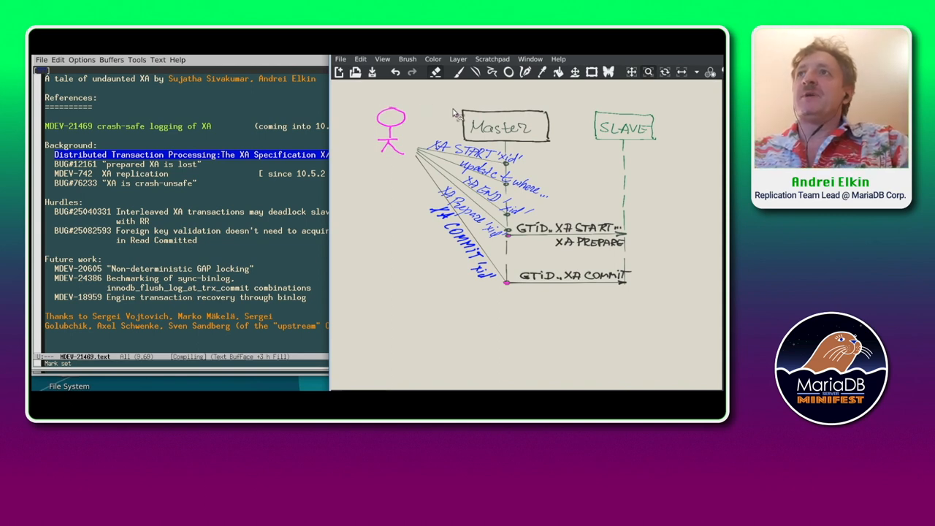
mouse_move(459, 133)
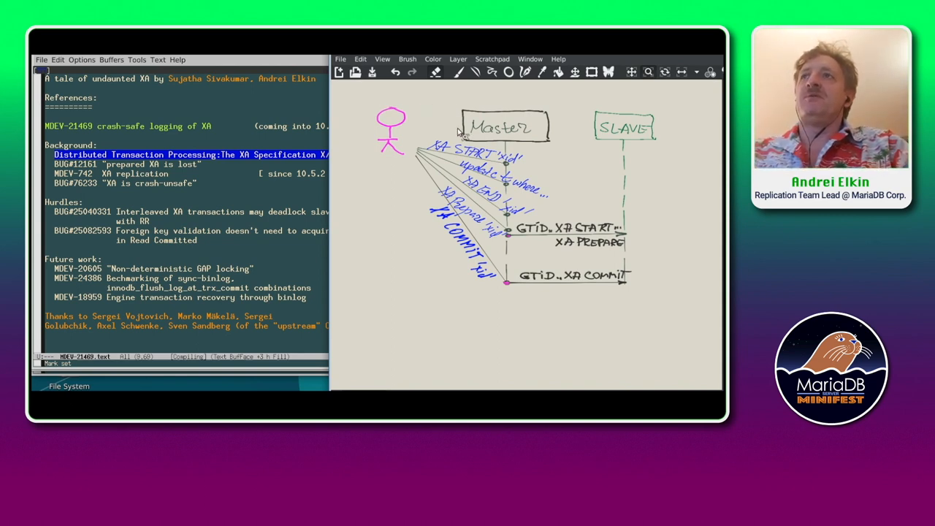
mouse_move(519, 110)
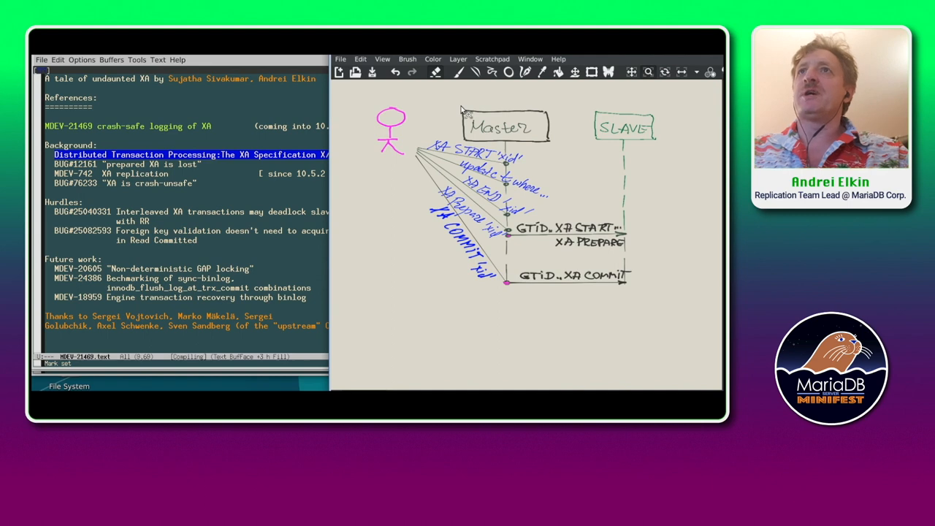
mouse_move(415, 133)
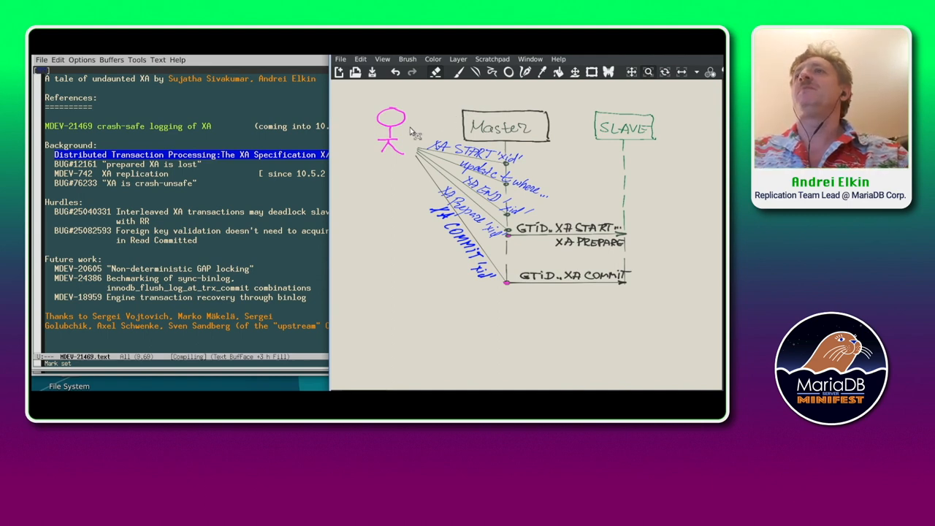
mouse_move(486, 157)
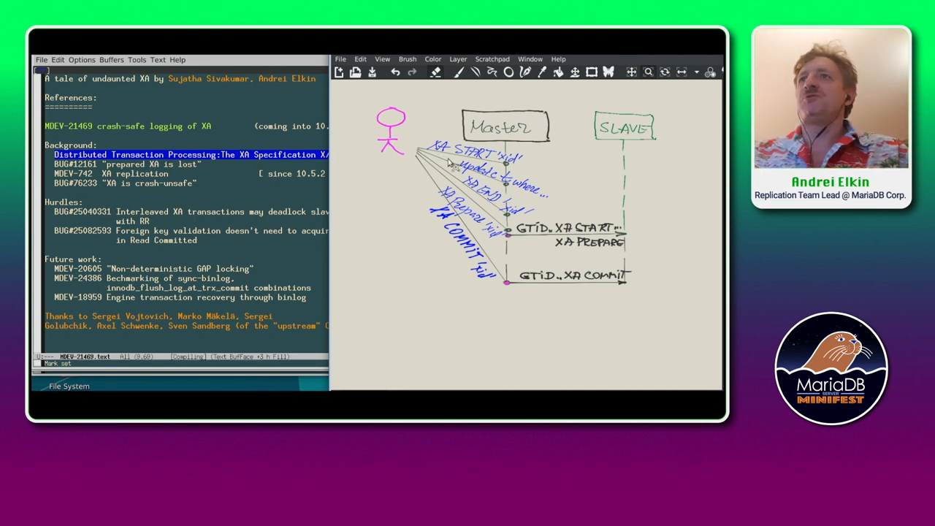
mouse_move(538, 203)
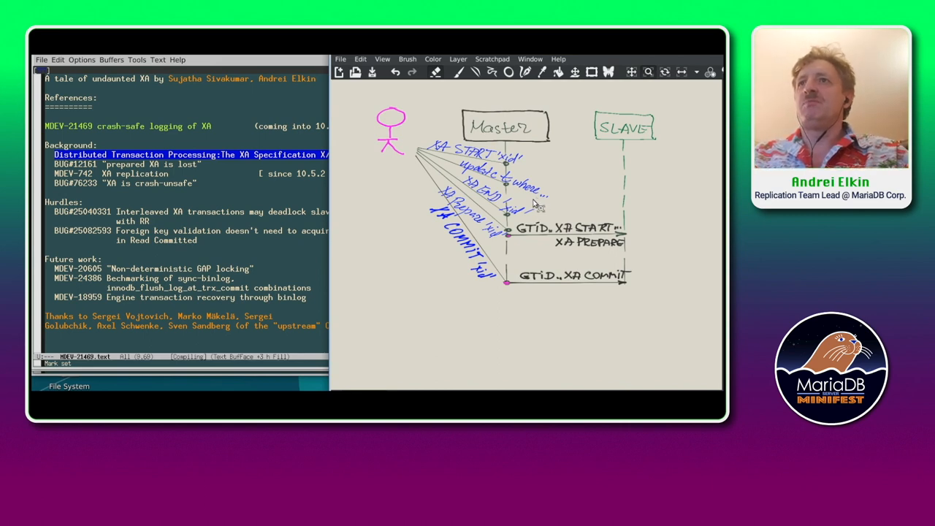
mouse_move(435, 179)
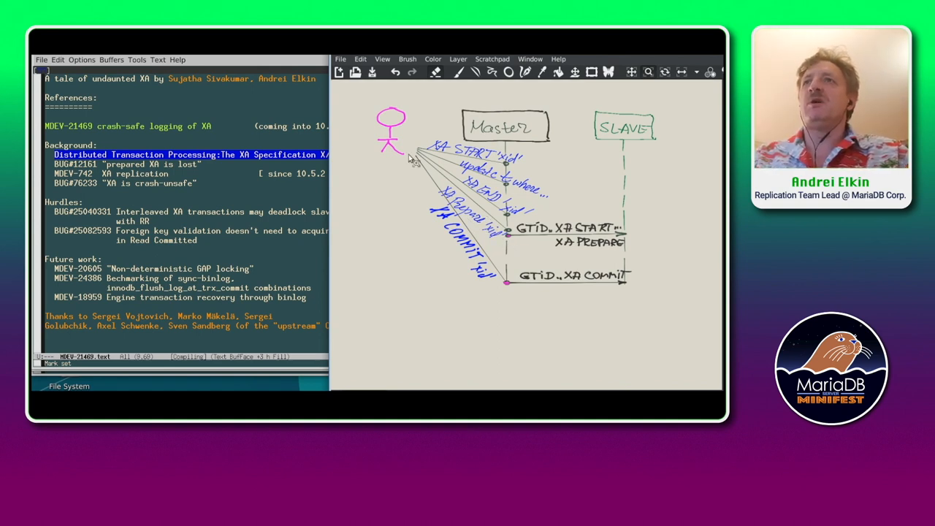
mouse_move(422, 170)
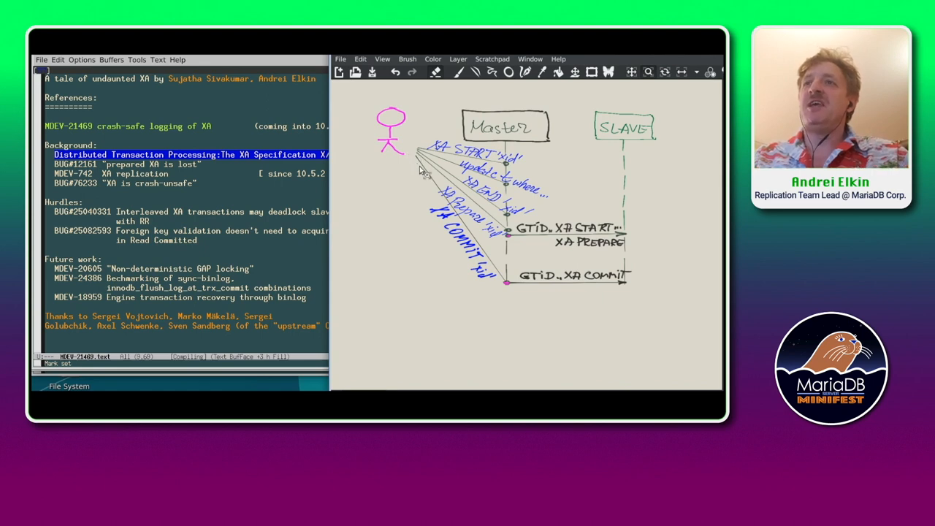
mouse_move(426, 172)
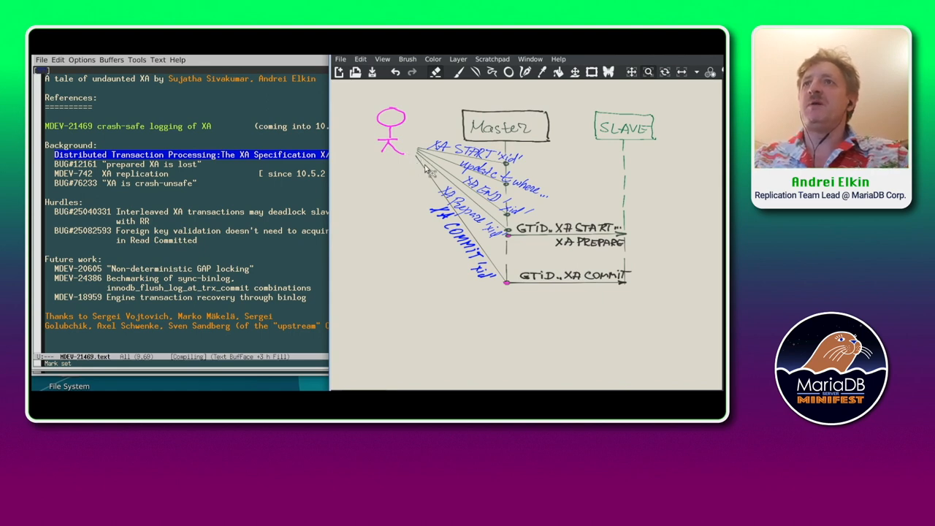
mouse_move(541, 137)
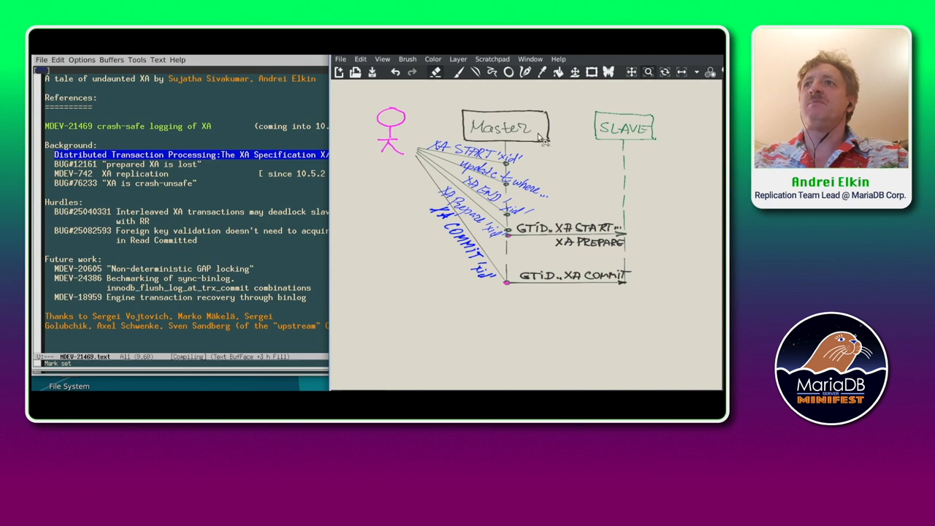
mouse_move(496, 160)
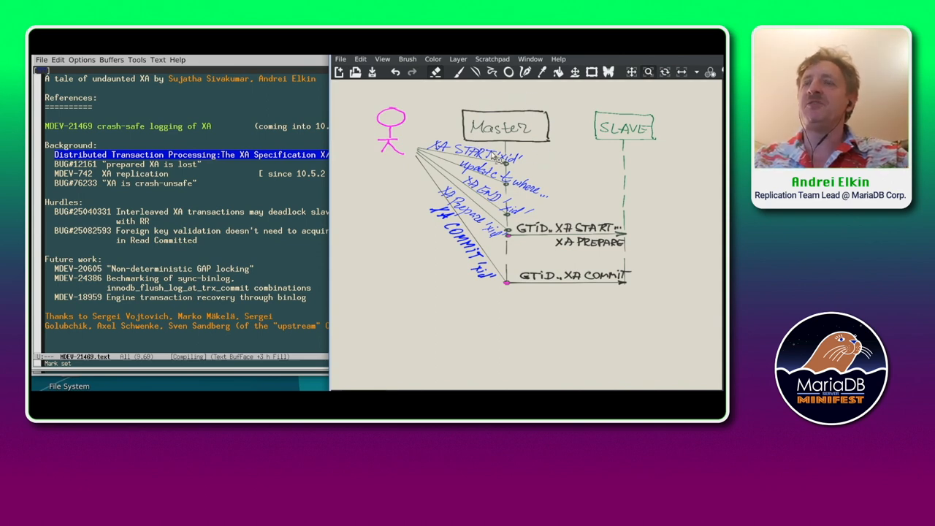
mouse_move(416, 202)
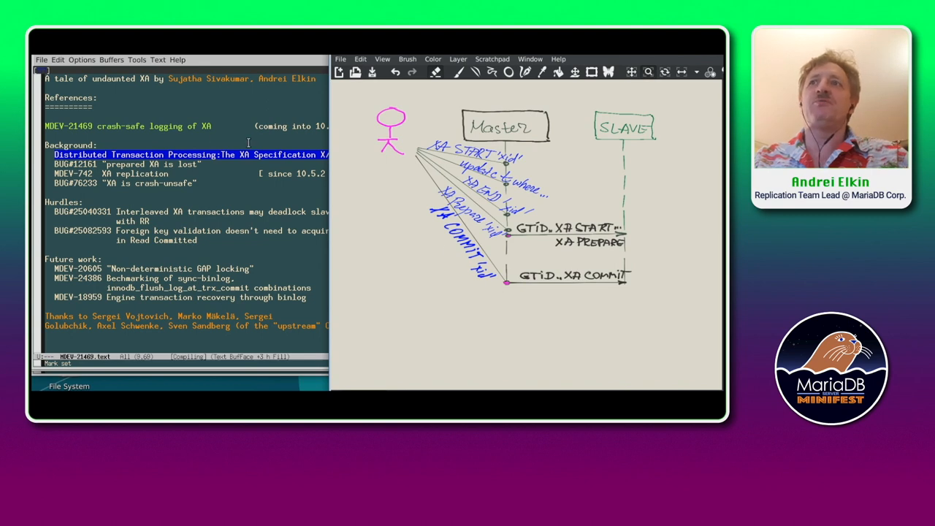
mouse_move(57, 164)
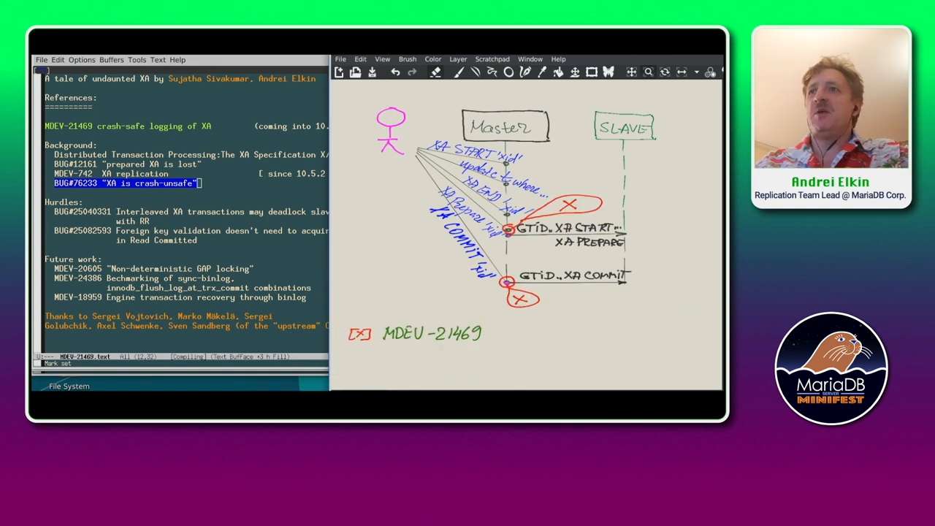
mouse_move(497, 225)
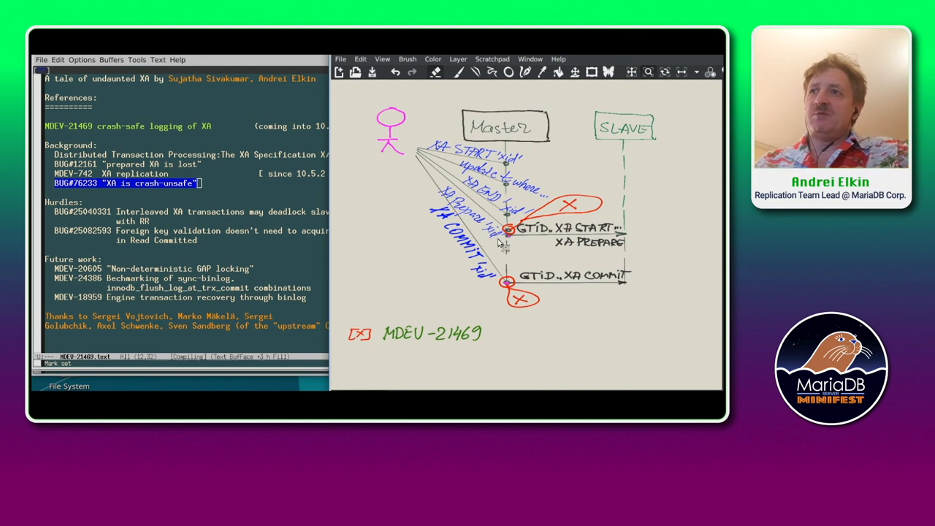
mouse_move(519, 245)
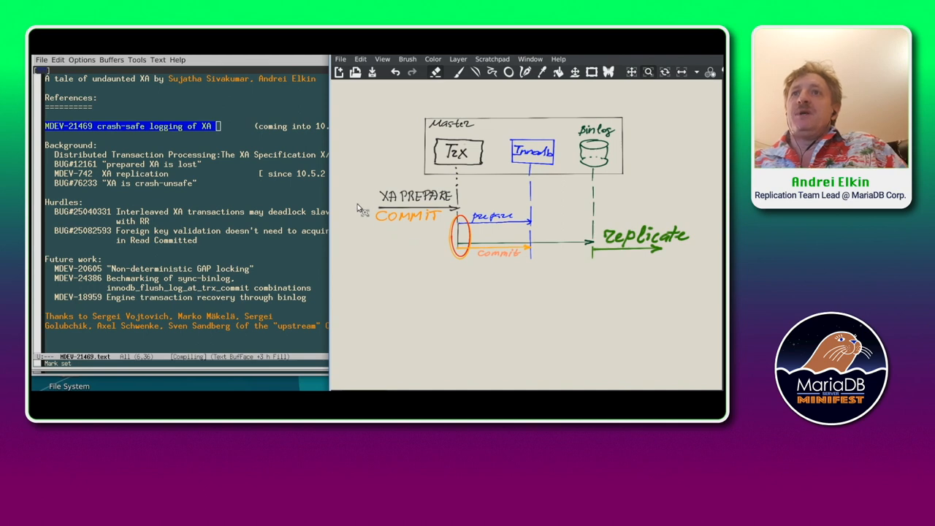
mouse_move(424, 211)
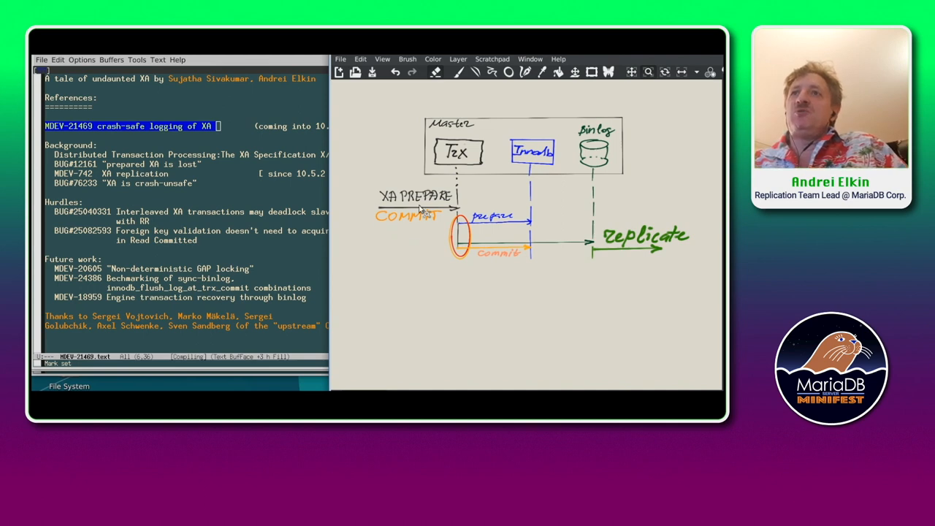
mouse_move(466, 210)
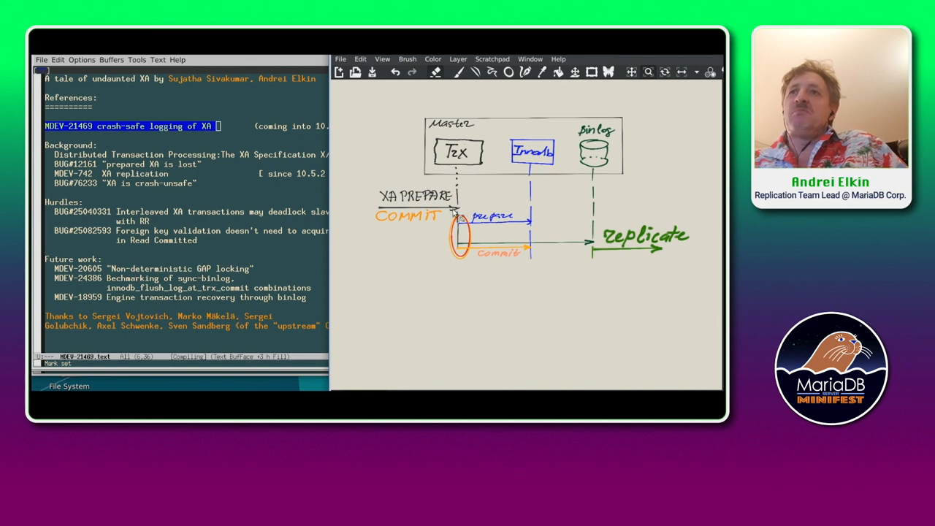
mouse_move(453, 216)
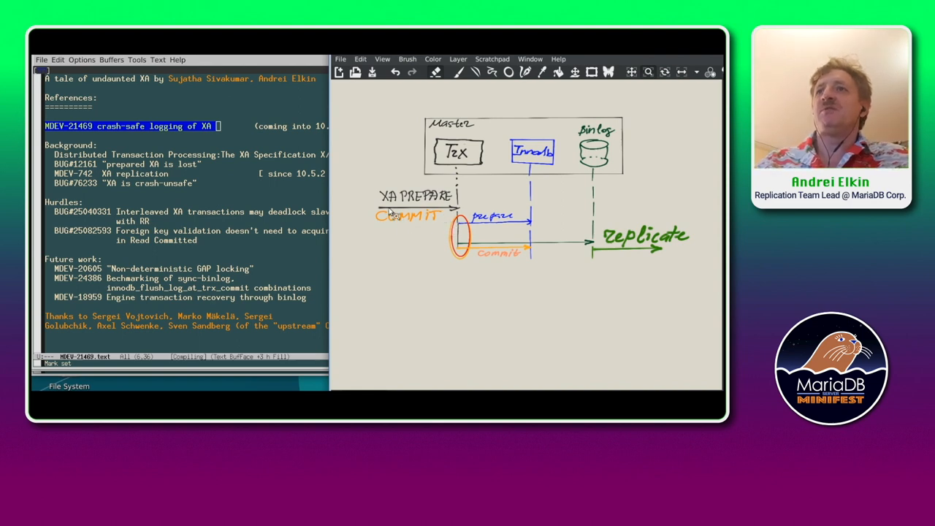
mouse_move(431, 230)
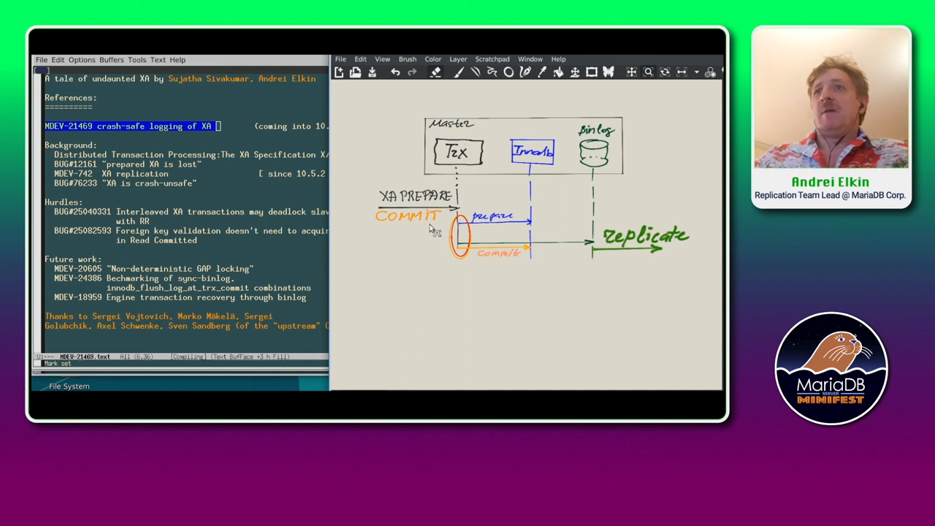
mouse_move(444, 234)
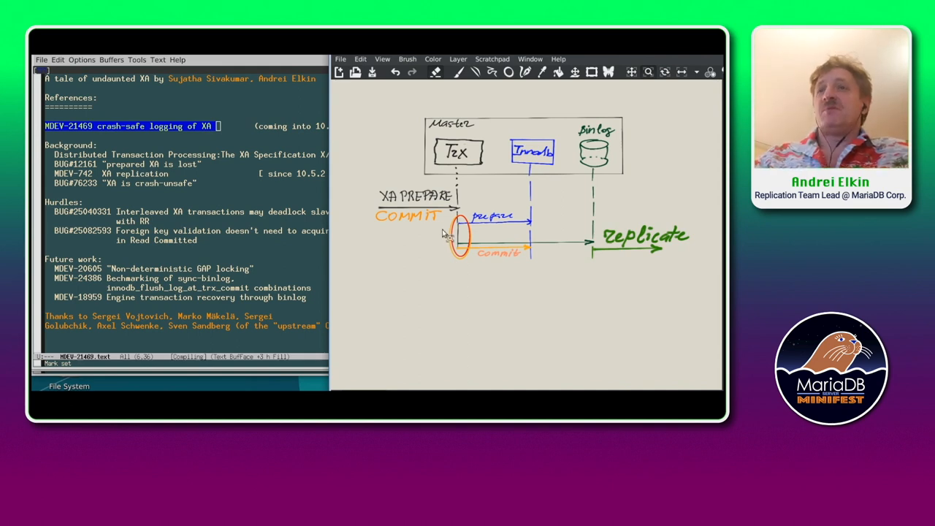
mouse_move(405, 225)
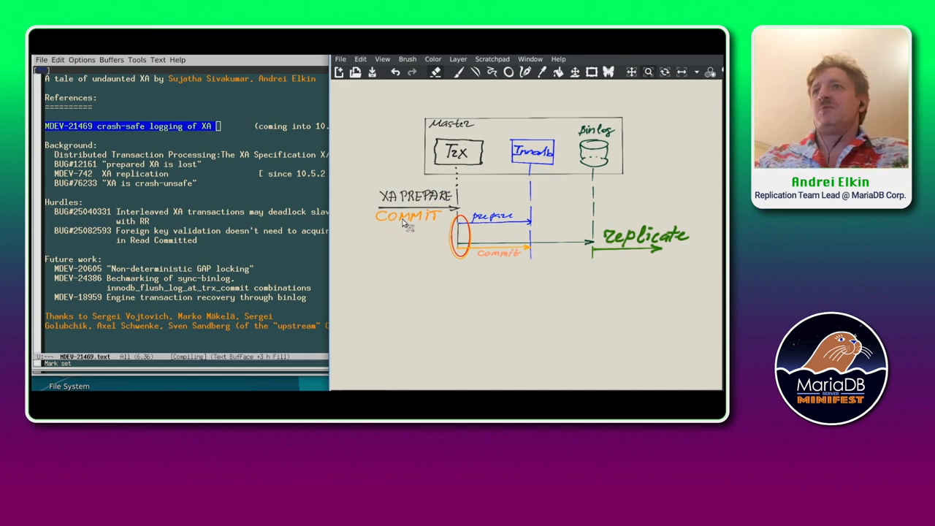
mouse_move(442, 227)
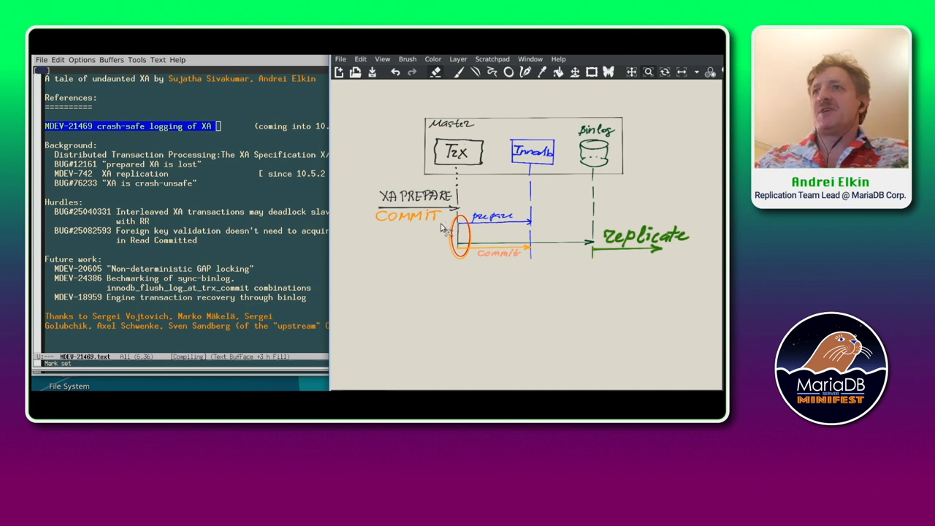
mouse_move(548, 221)
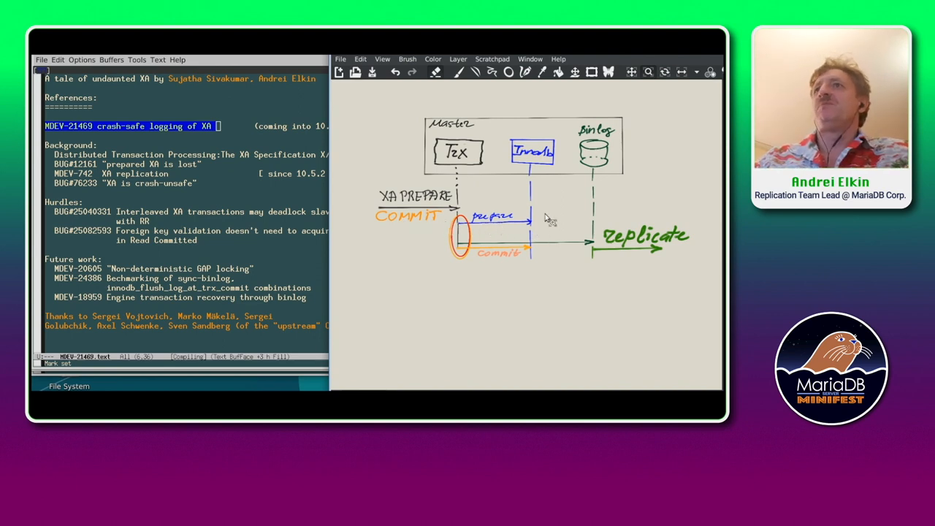
mouse_move(533, 212)
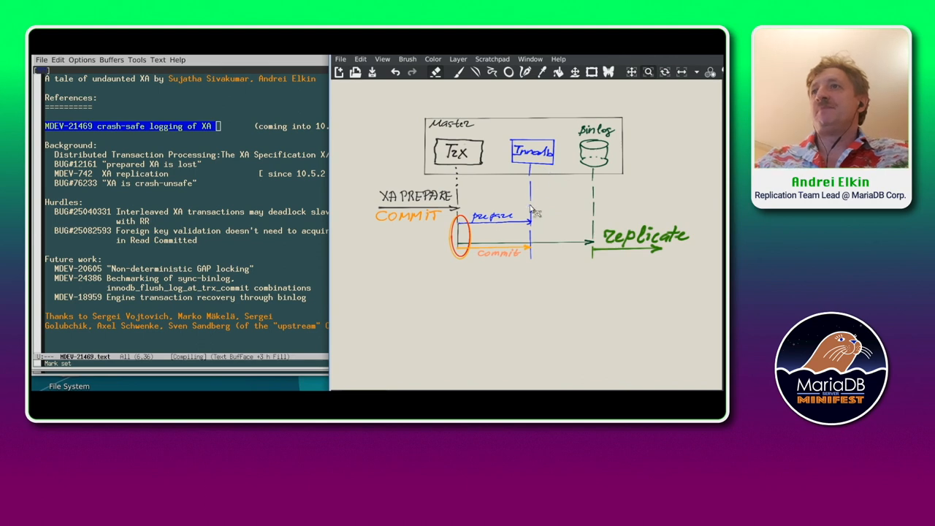
mouse_move(531, 227)
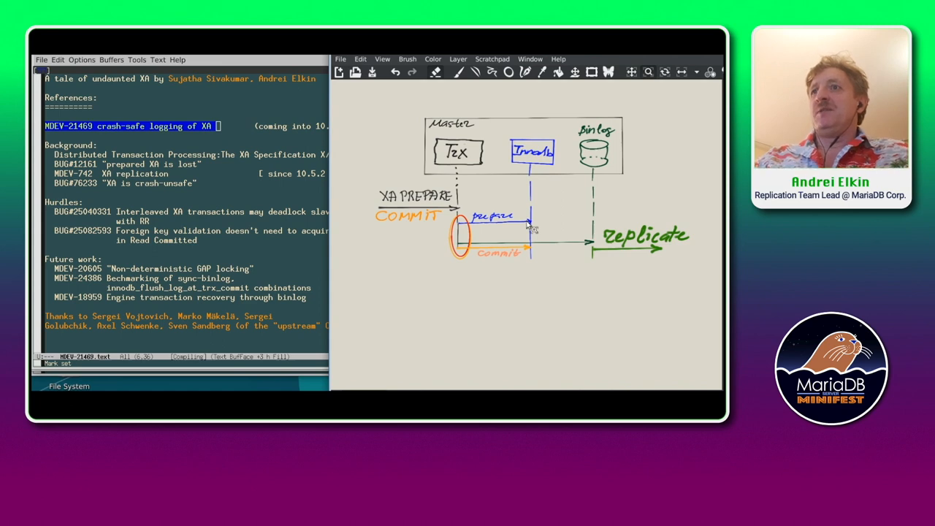
mouse_move(472, 234)
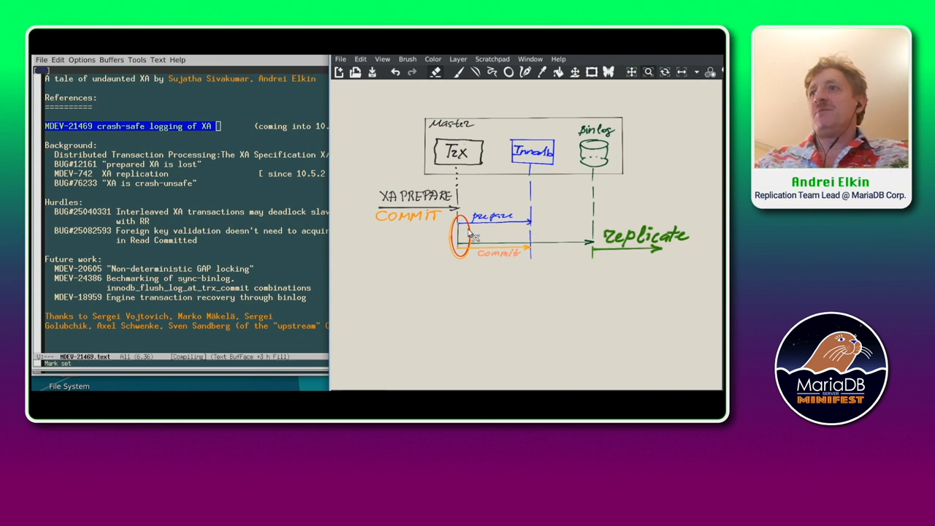
mouse_move(462, 248)
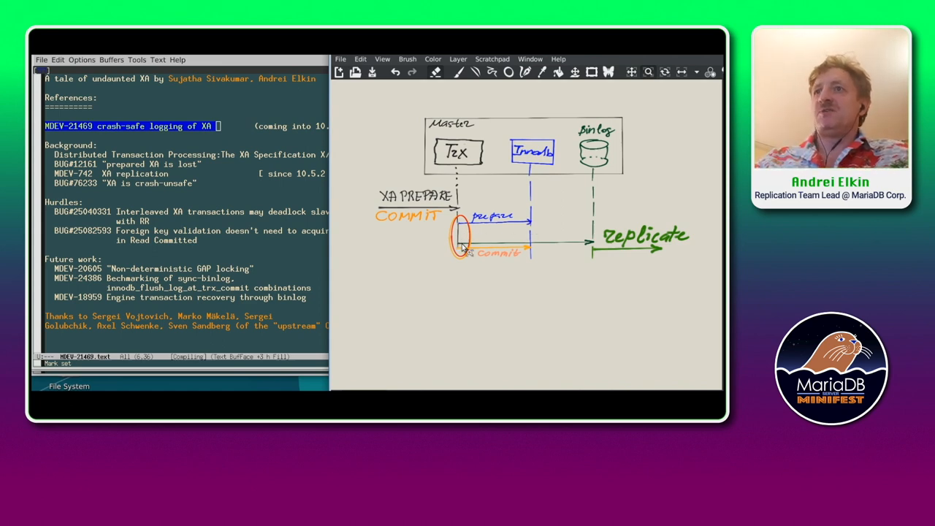
mouse_move(555, 244)
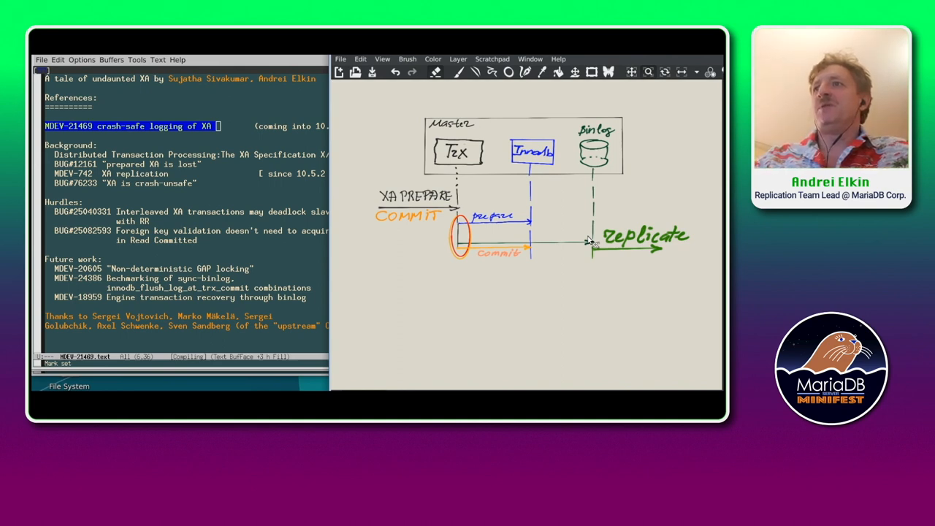
mouse_move(459, 250)
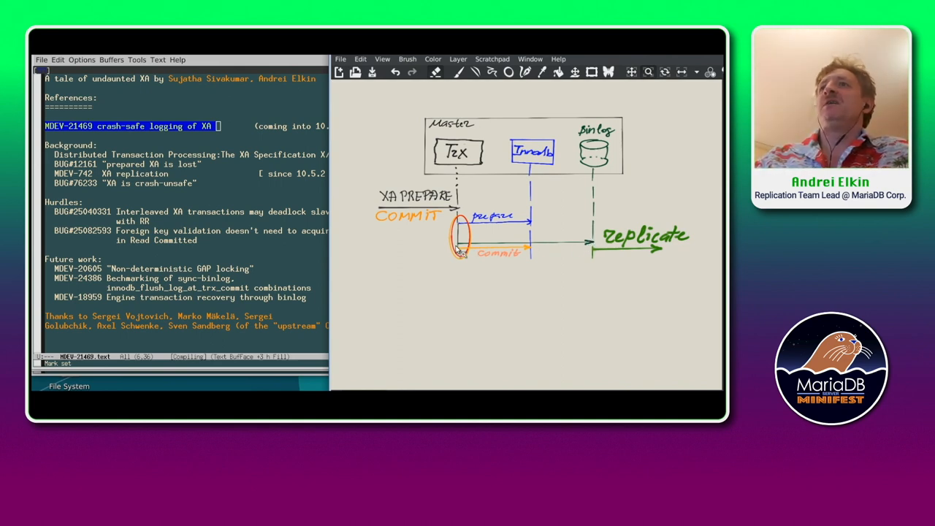
mouse_move(501, 256)
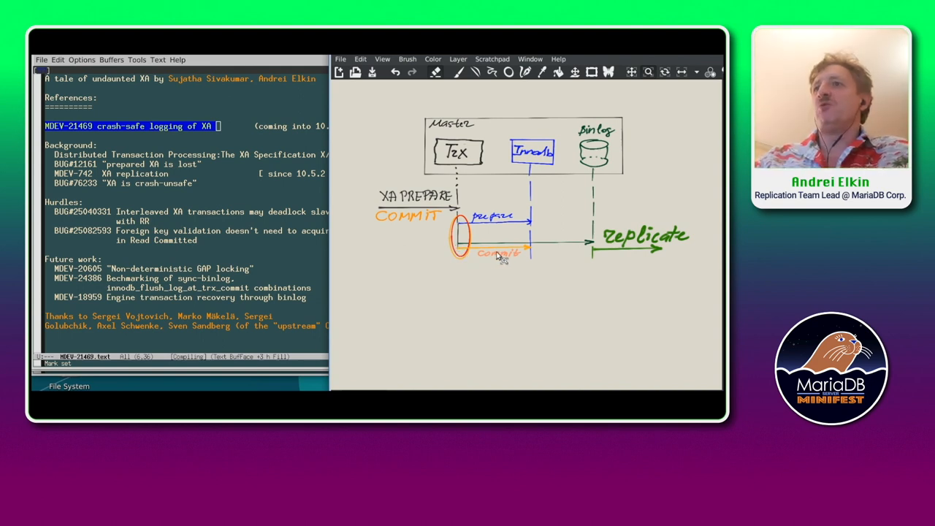
mouse_move(539, 258)
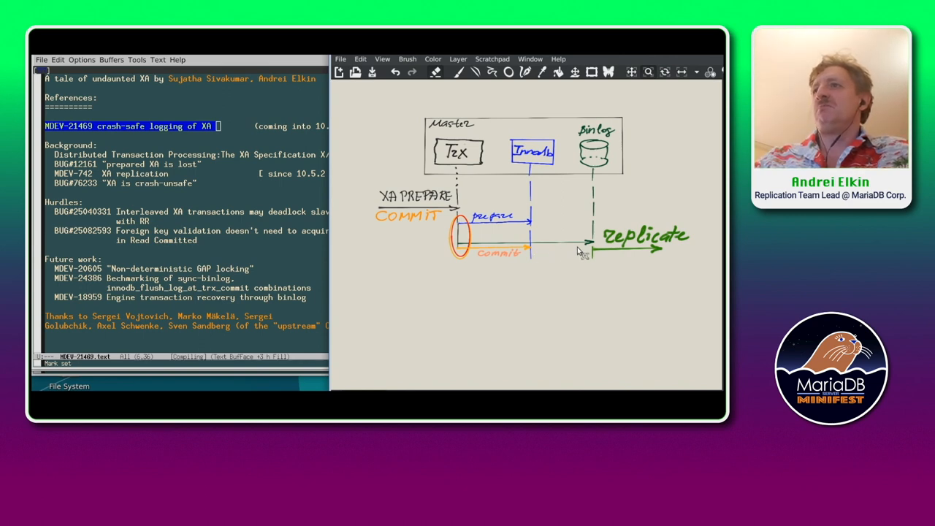
mouse_move(669, 263)
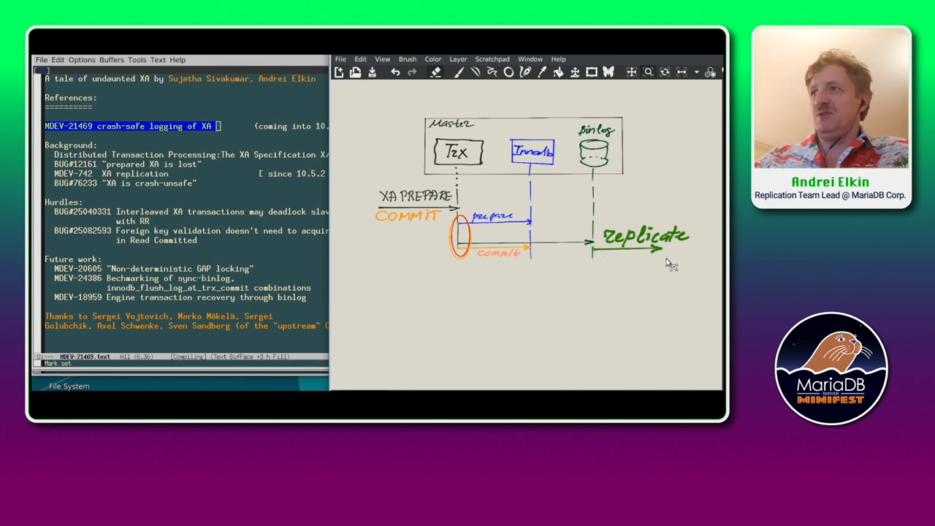
mouse_move(665, 261)
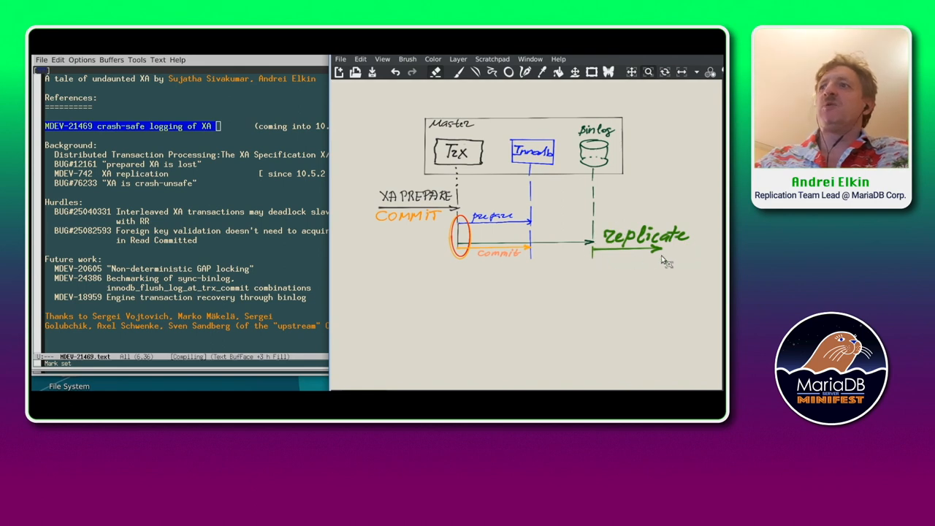
mouse_move(598, 242)
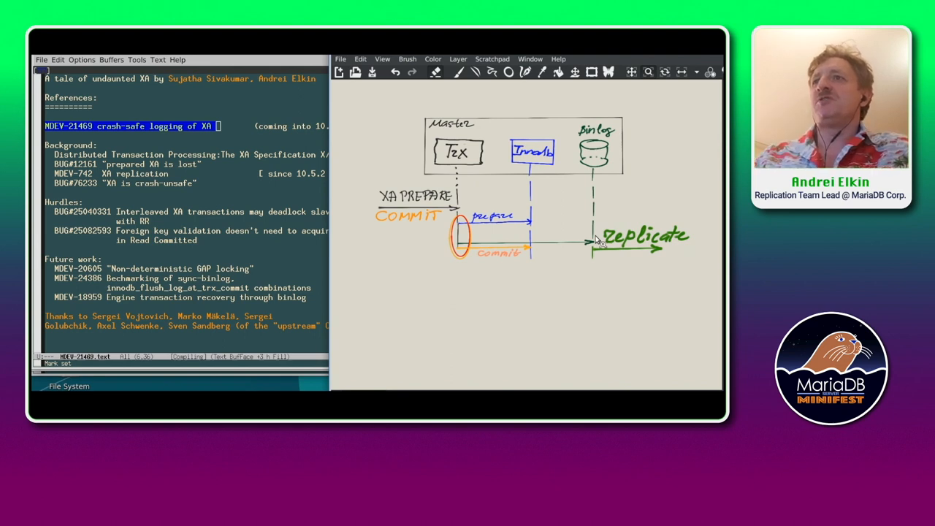
mouse_move(638, 264)
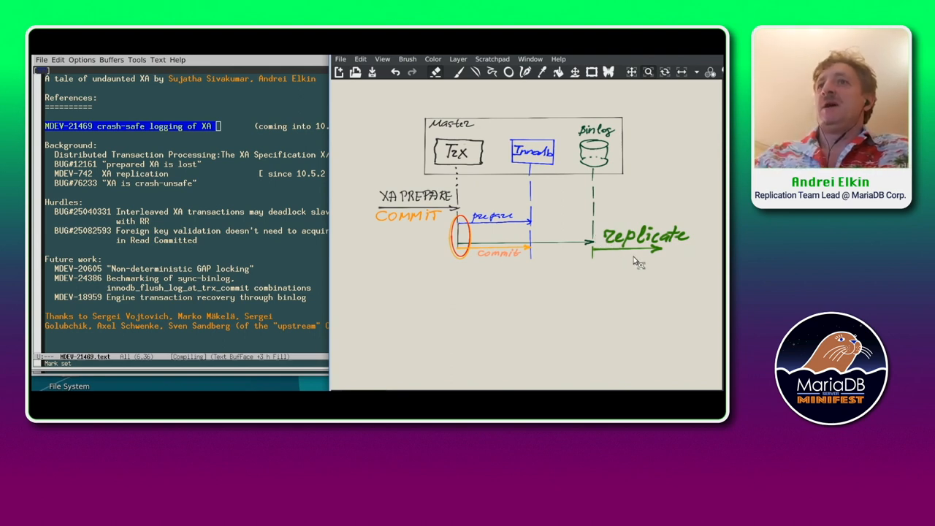
mouse_move(650, 268)
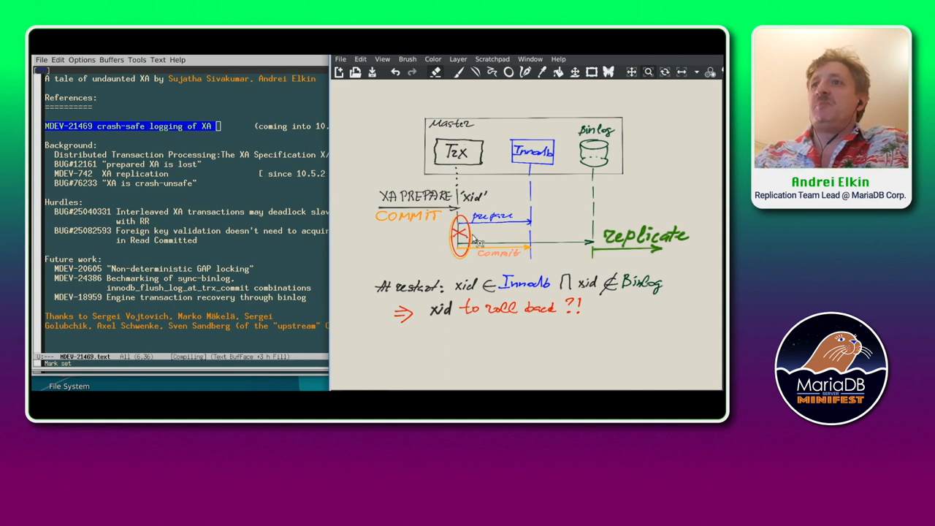
mouse_move(512, 245)
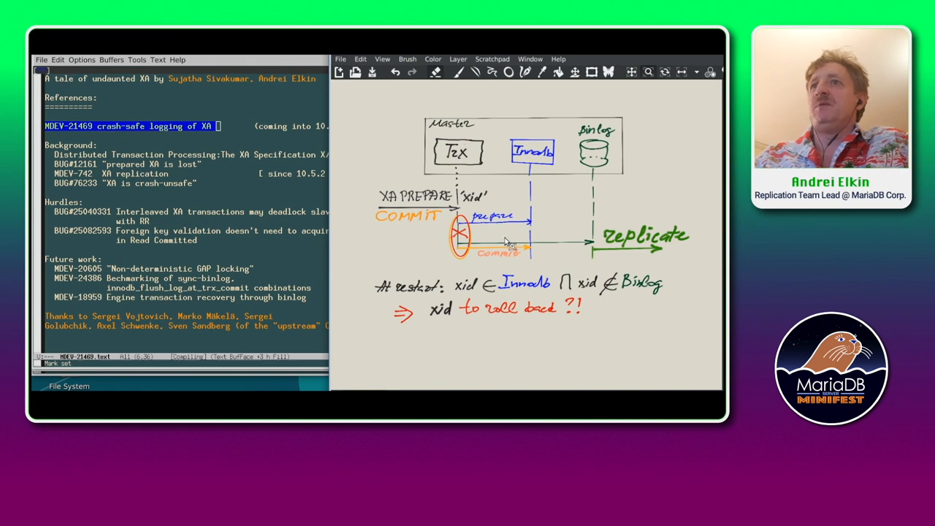
mouse_move(474, 236)
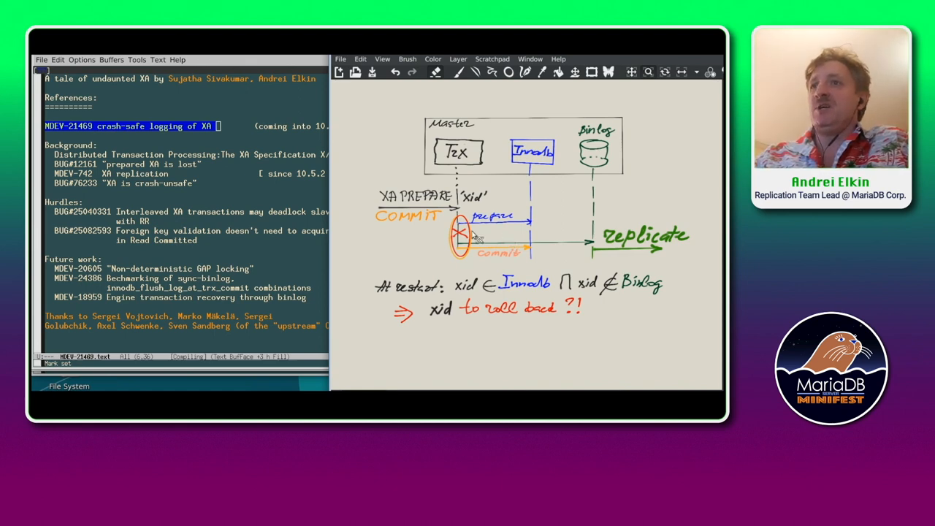
mouse_move(470, 236)
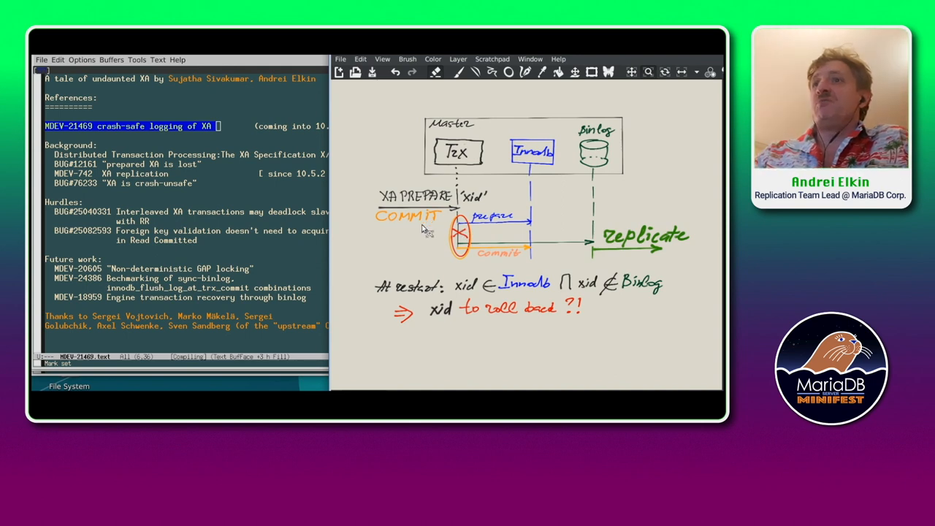
mouse_move(430, 234)
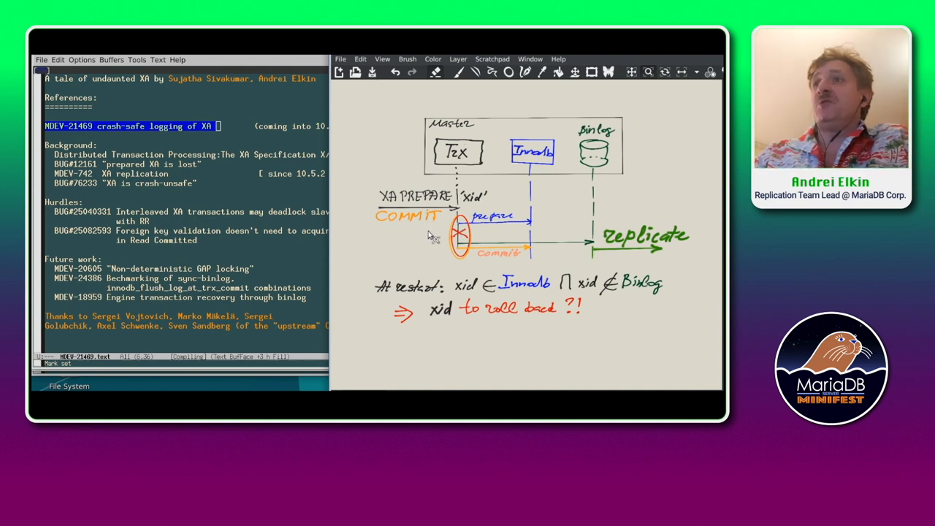
mouse_move(658, 284)
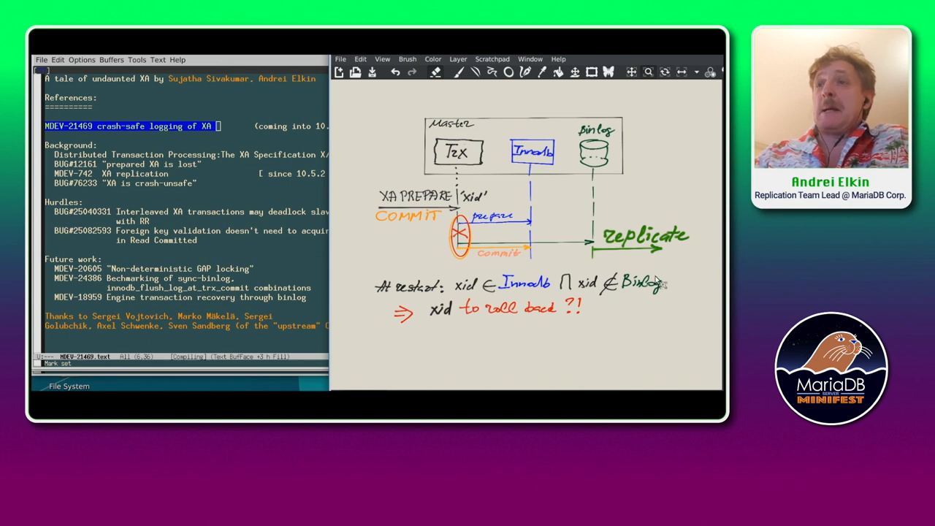
mouse_move(643, 294)
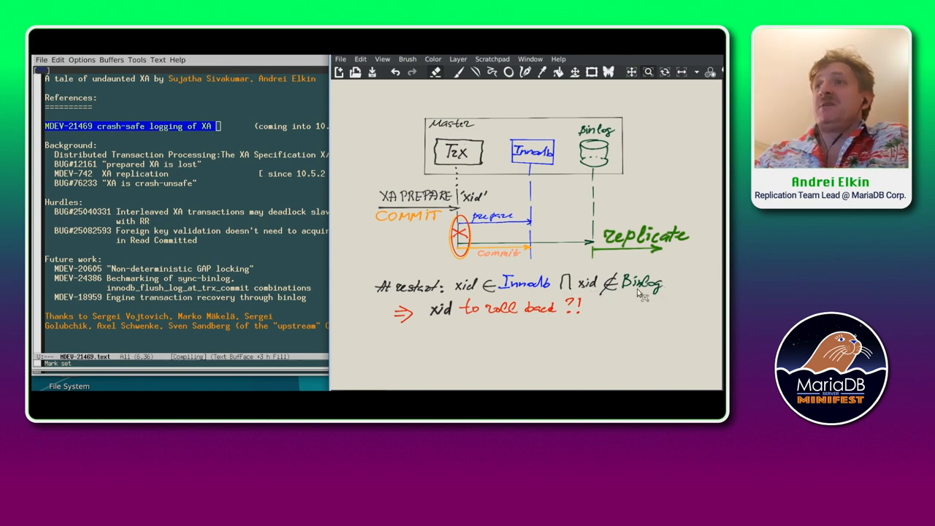
mouse_move(551, 292)
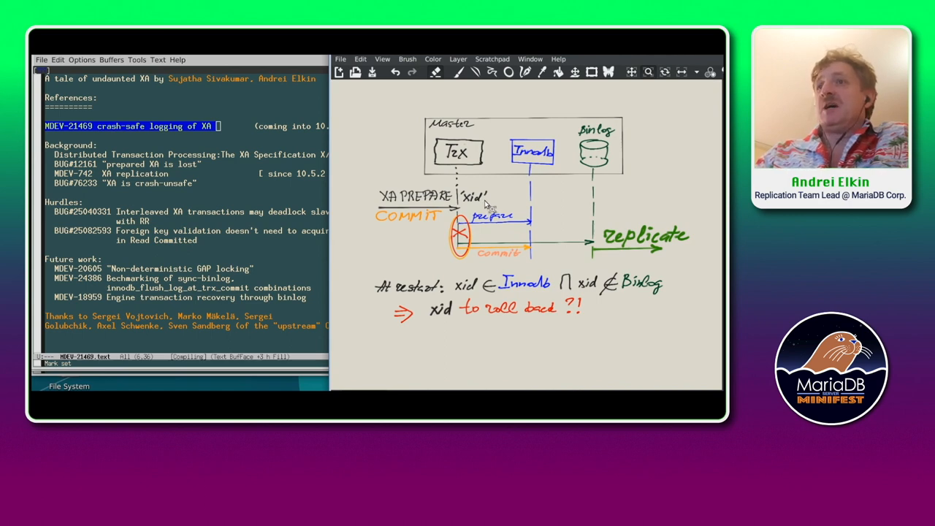
mouse_move(482, 292)
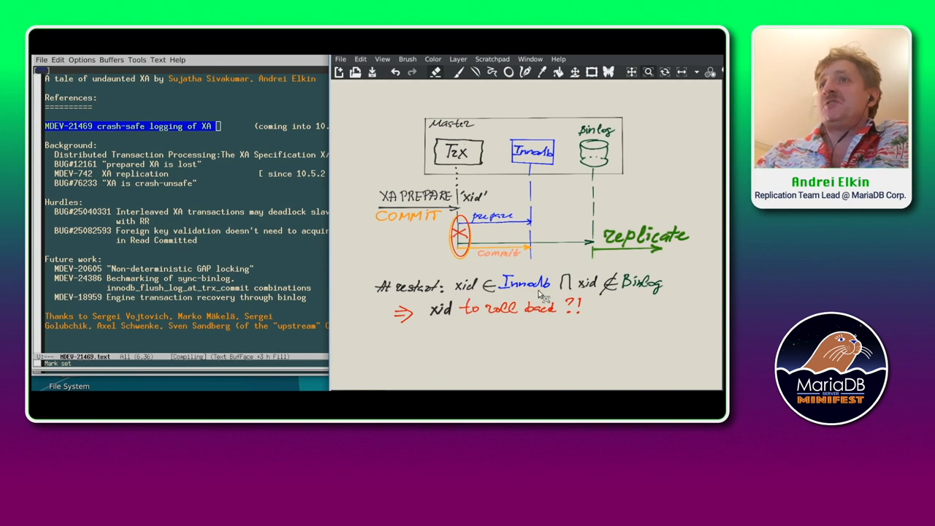
mouse_move(460, 296)
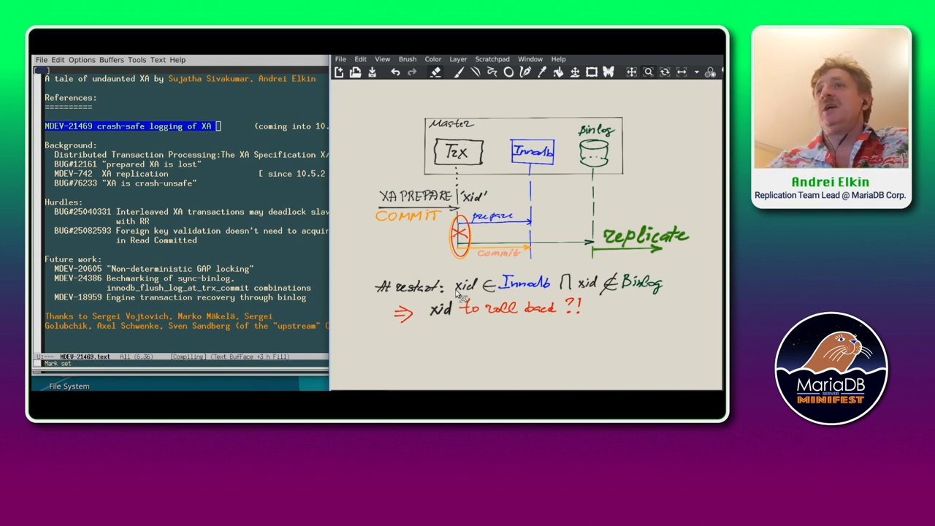
mouse_move(650, 296)
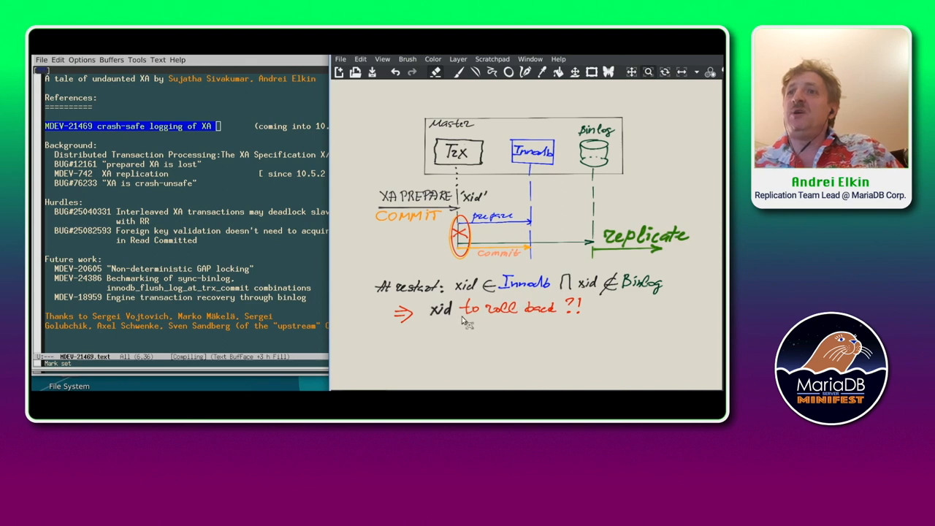
mouse_move(559, 324)
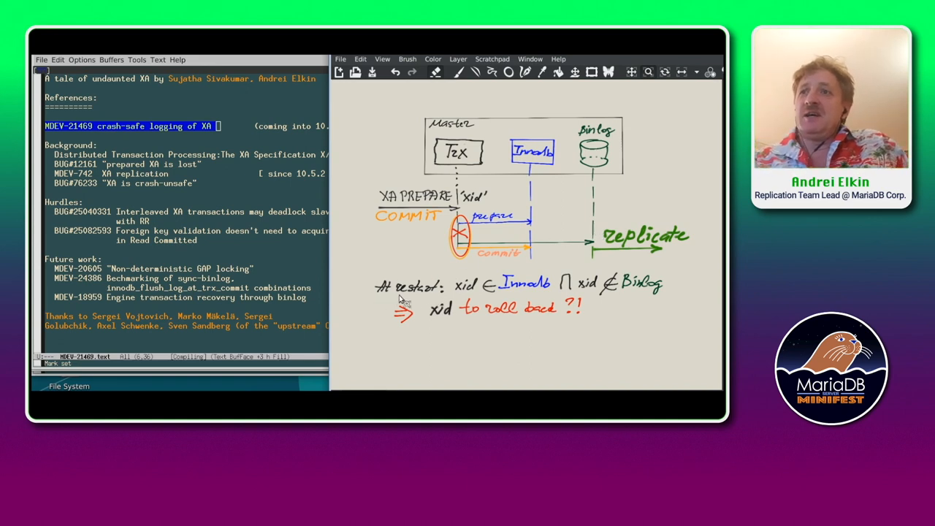
mouse_move(428, 302)
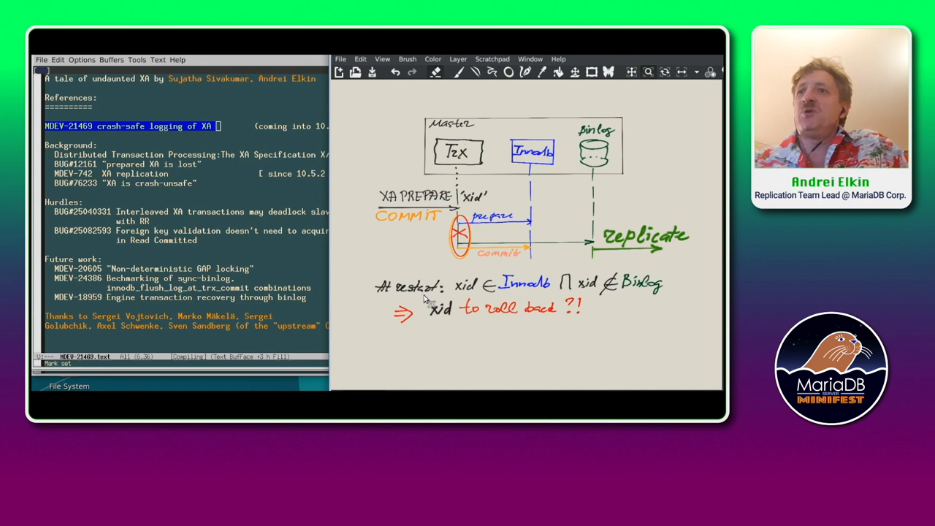
mouse_move(483, 320)
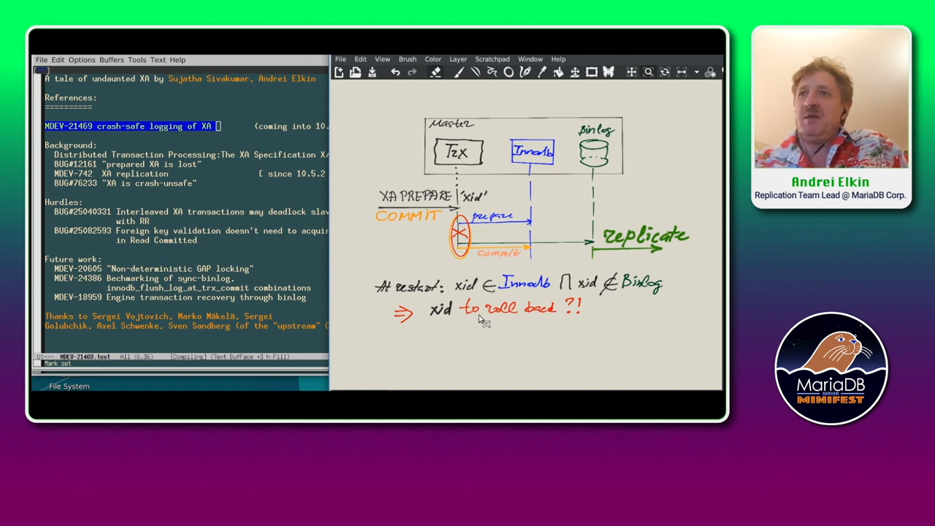
mouse_move(557, 324)
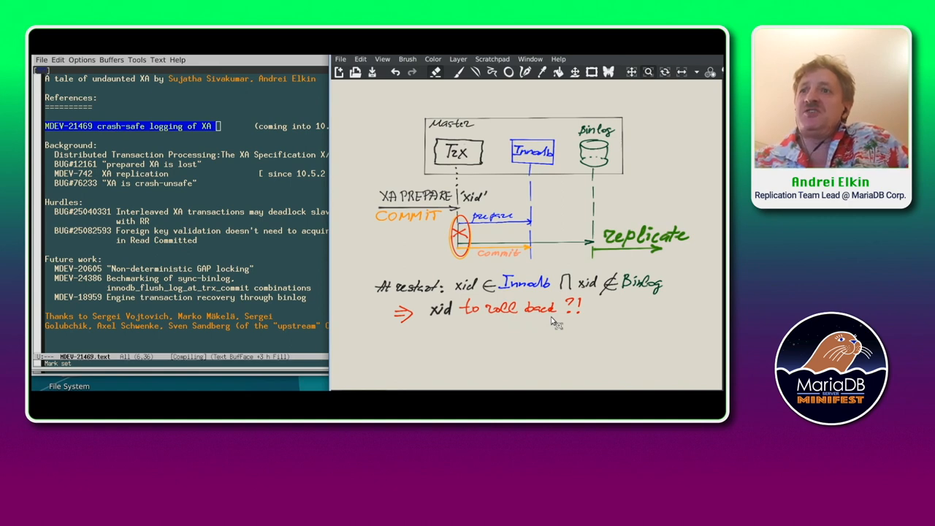
mouse_move(521, 283)
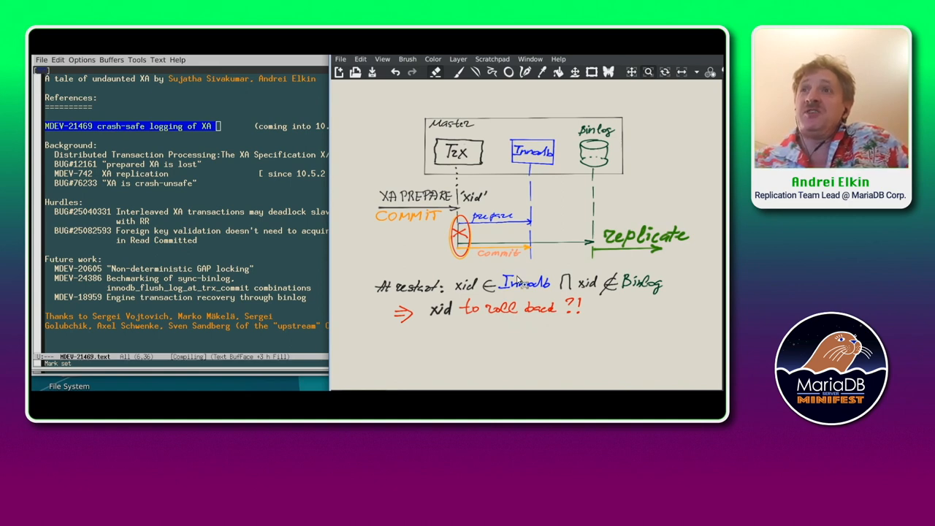
mouse_move(363, 272)
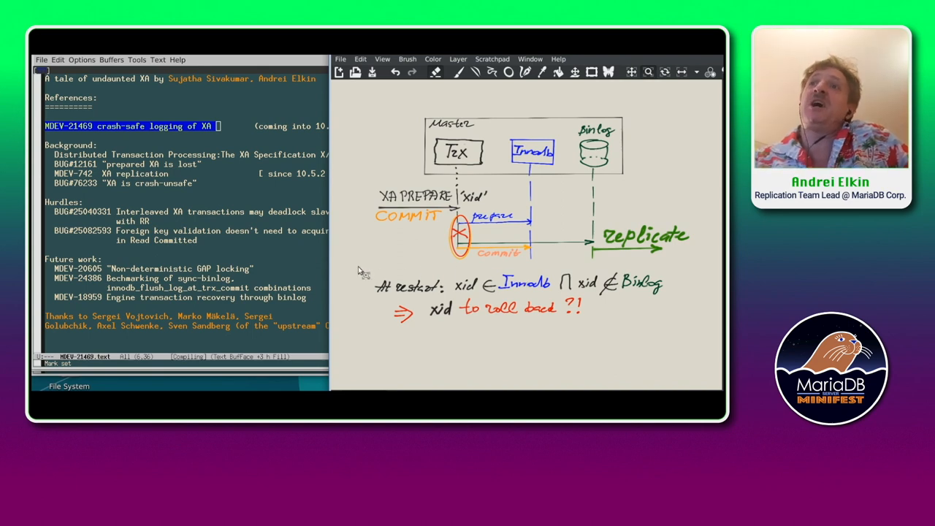
mouse_move(487, 190)
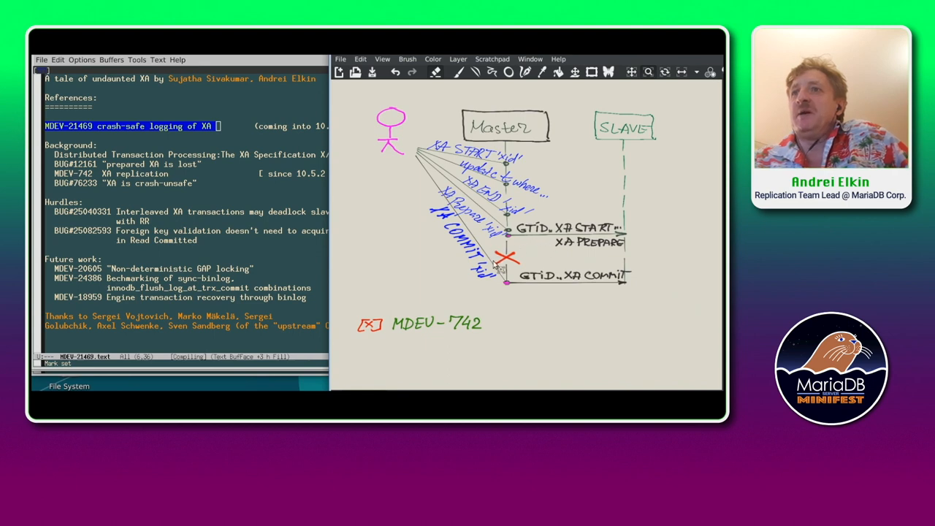
mouse_move(479, 234)
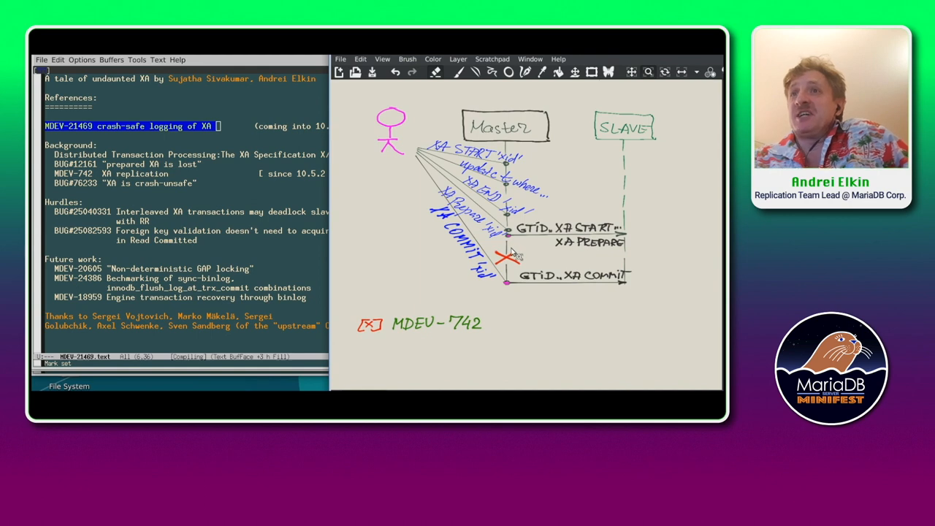
mouse_move(511, 287)
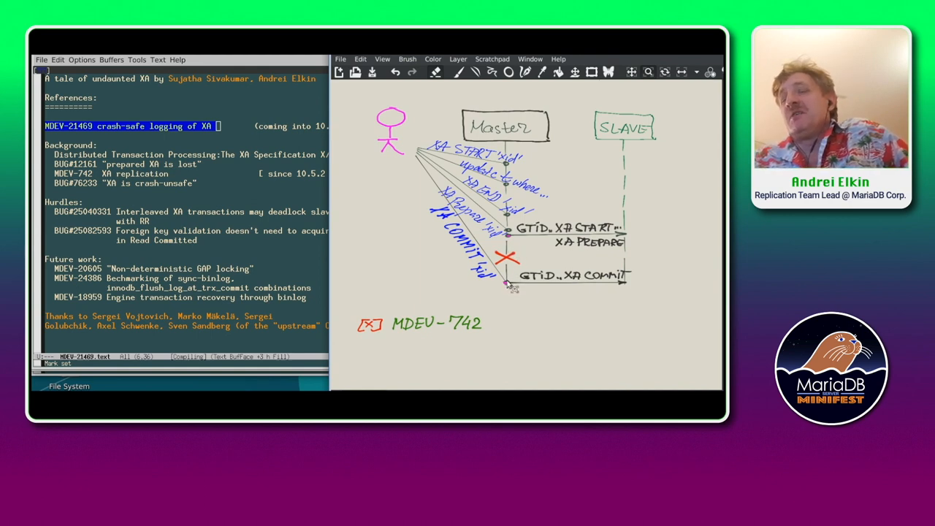
mouse_move(440, 227)
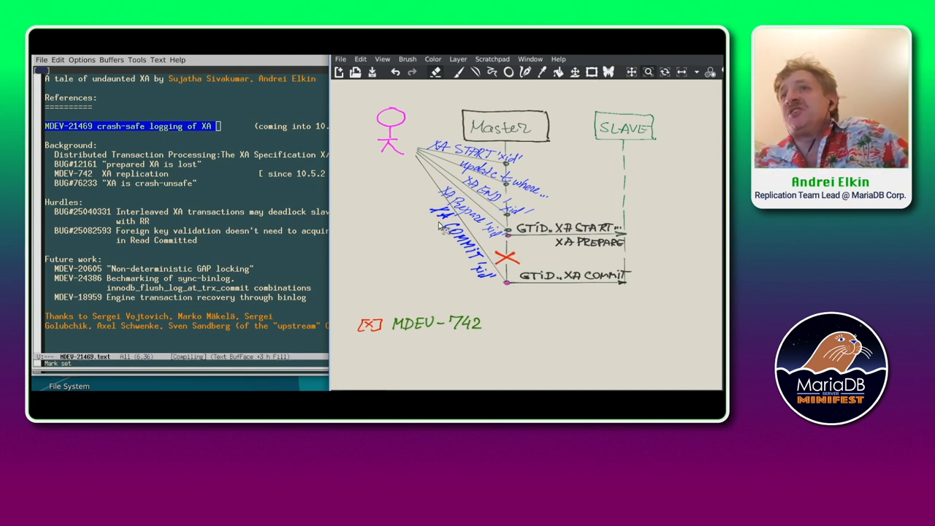
mouse_move(457, 270)
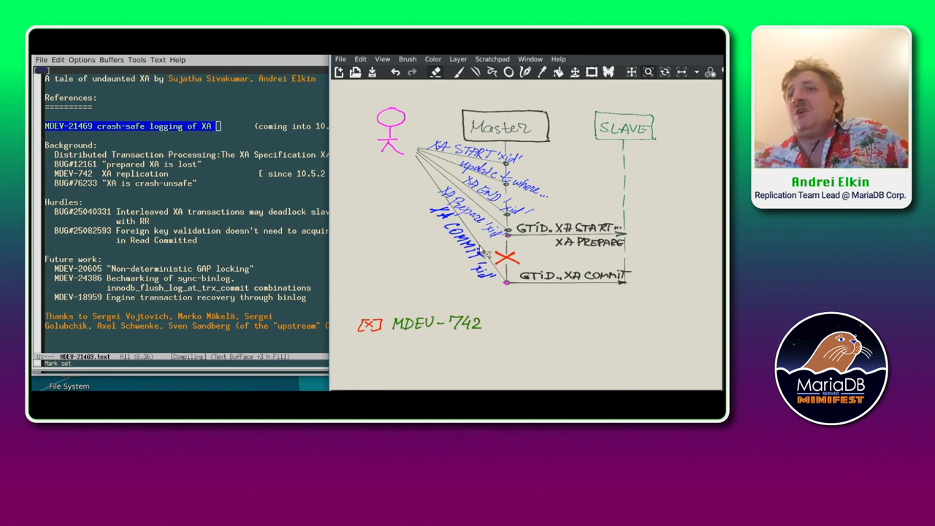
mouse_move(541, 263)
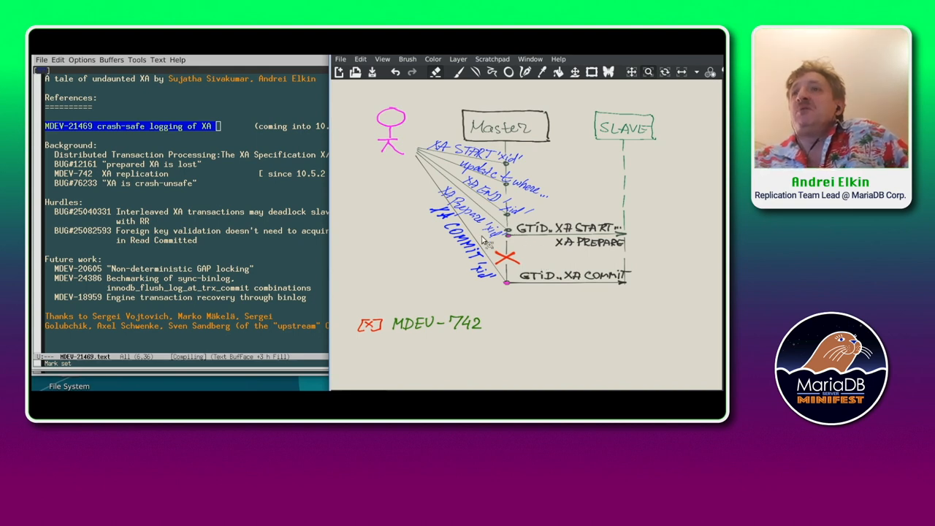
mouse_move(507, 293)
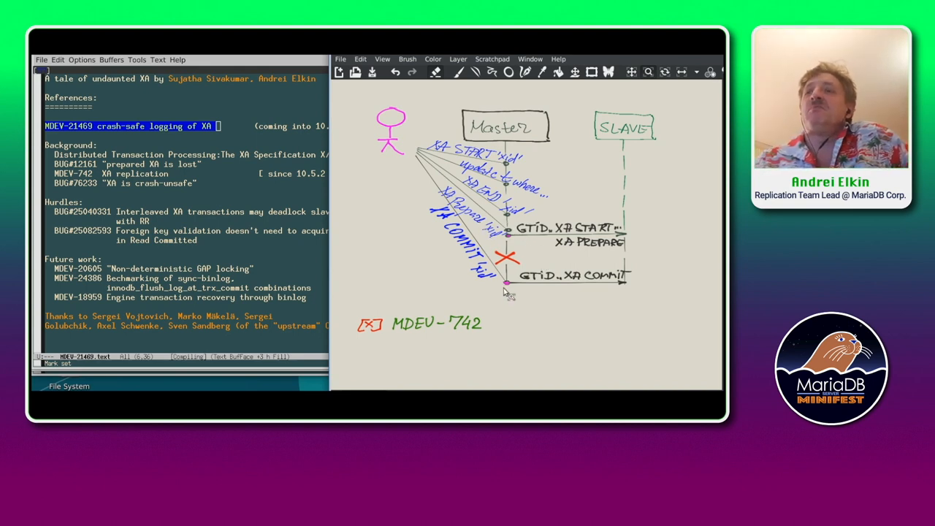
mouse_move(506, 378)
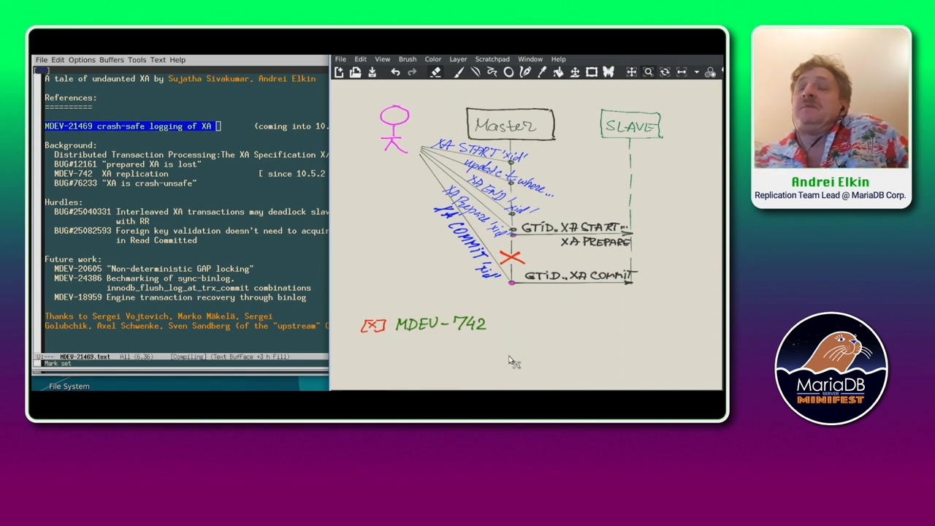
mouse_move(514, 382)
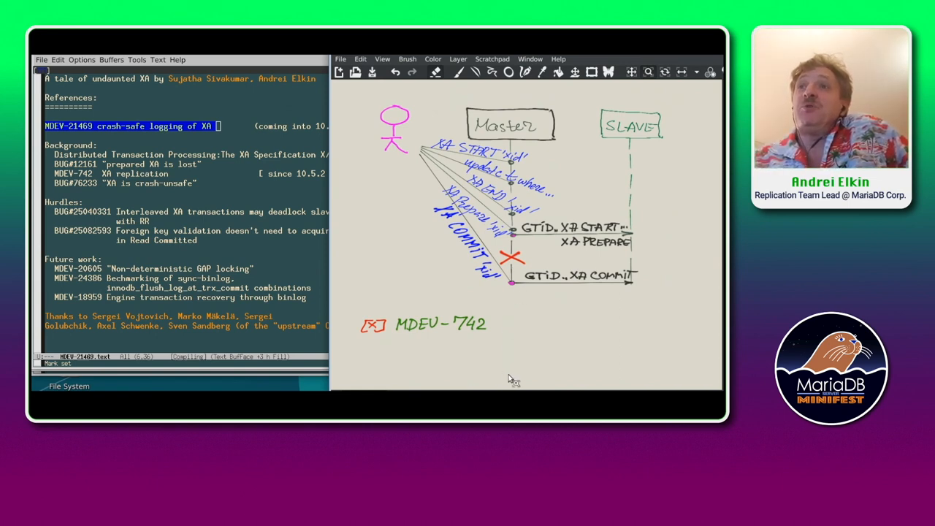
mouse_move(527, 353)
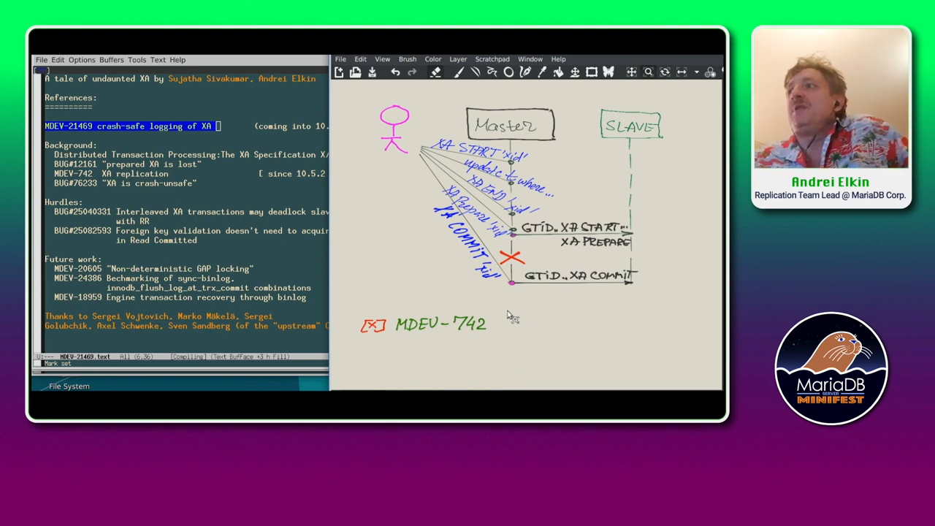
mouse_move(528, 329)
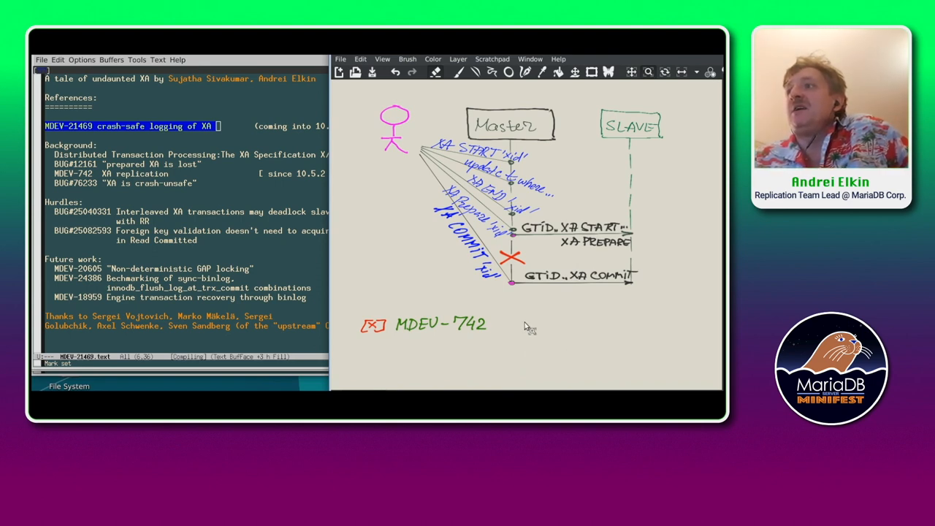
mouse_move(532, 349)
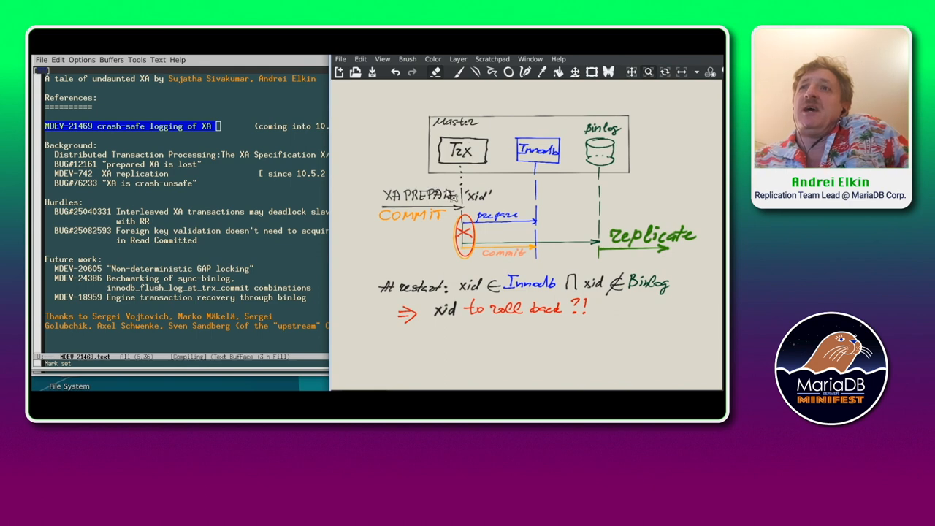
mouse_move(504, 207)
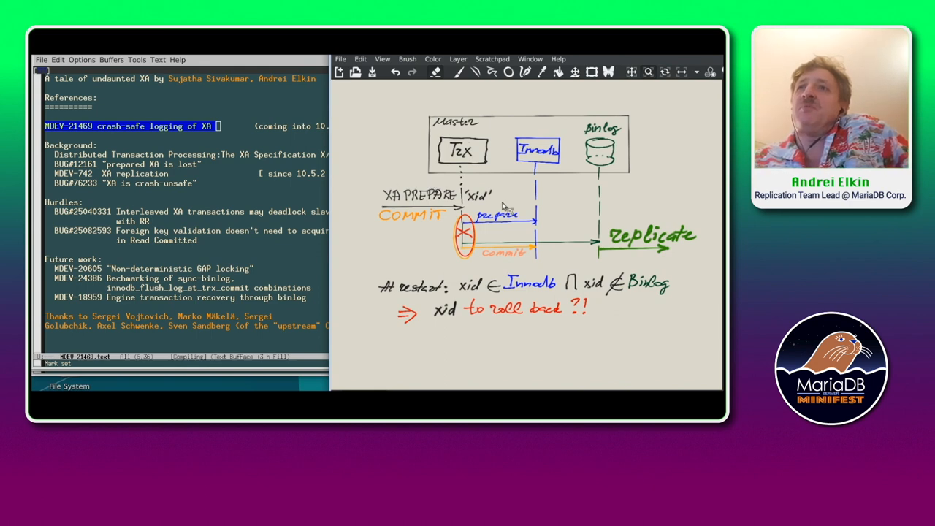
mouse_move(719, 283)
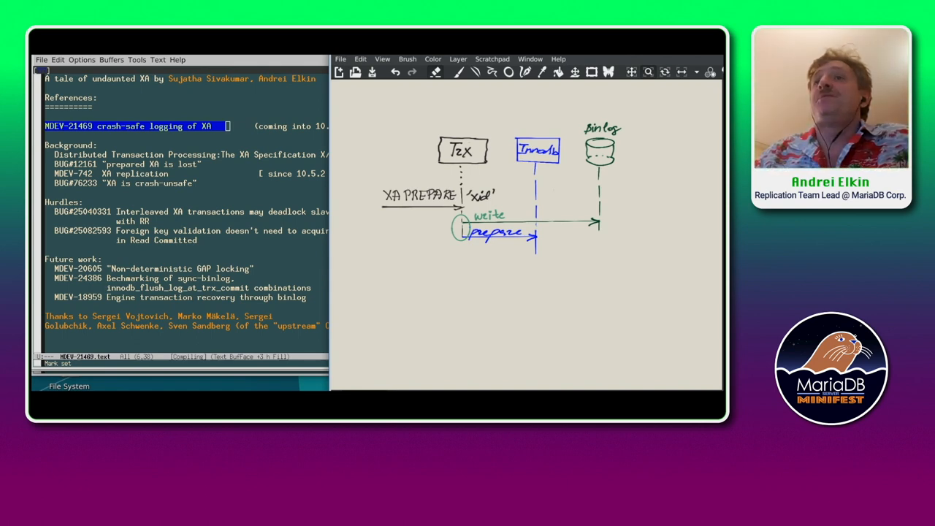
mouse_move(386, 181)
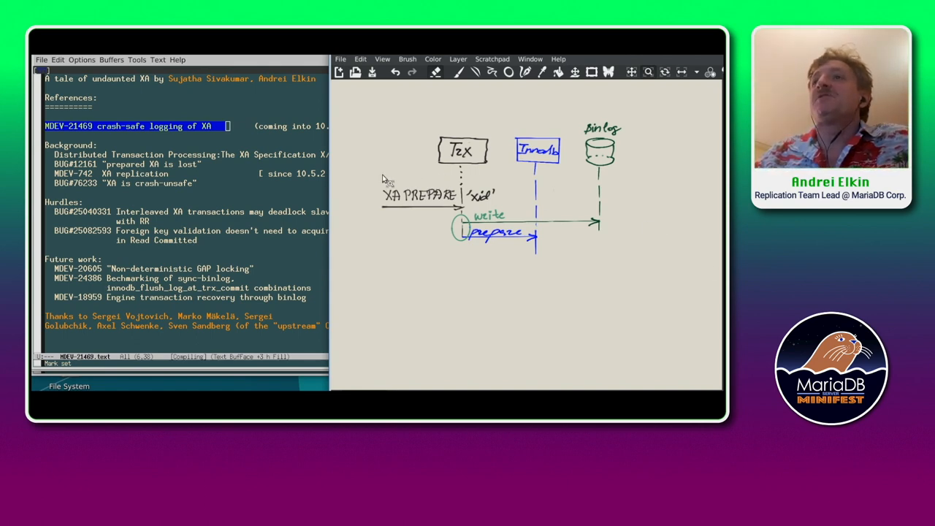
mouse_move(459, 222)
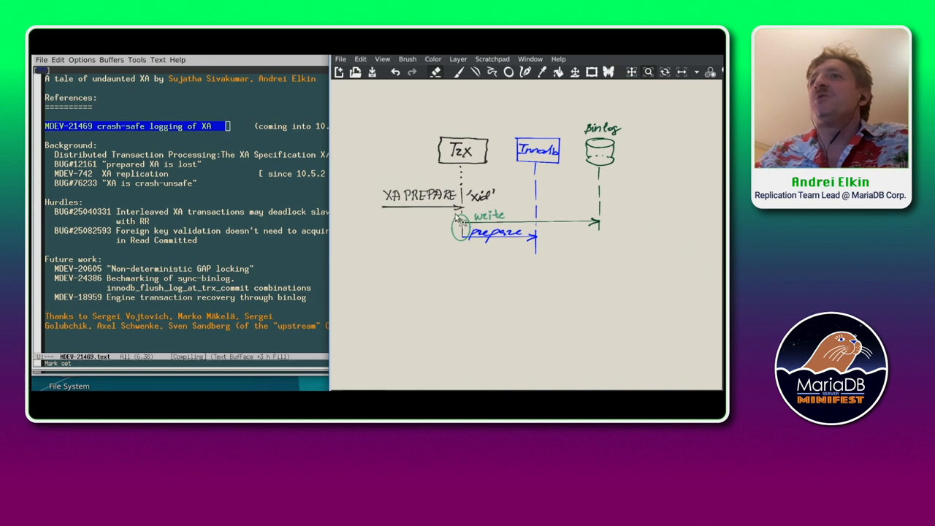
mouse_move(526, 222)
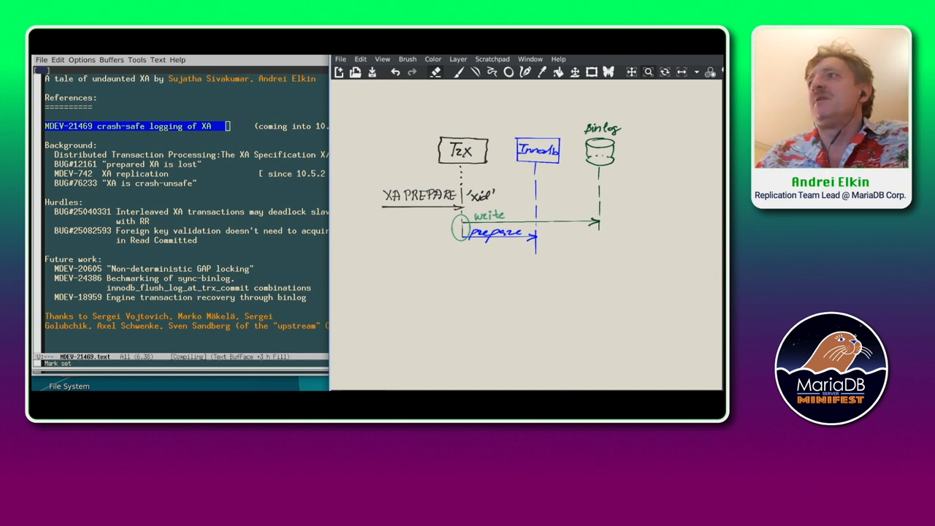
Draw a red X over the write step circle to mark the crash point
left_click_drag(457, 223, 468, 238)
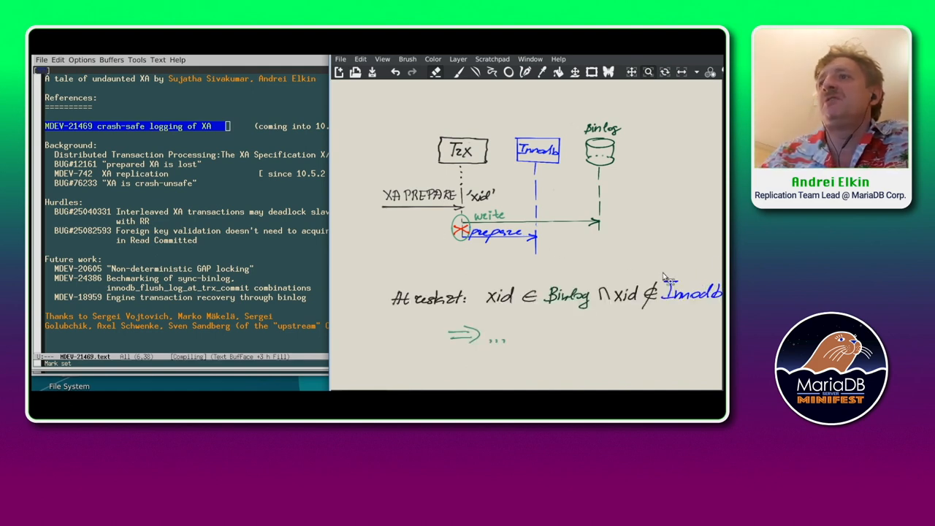
mouse_move(566, 311)
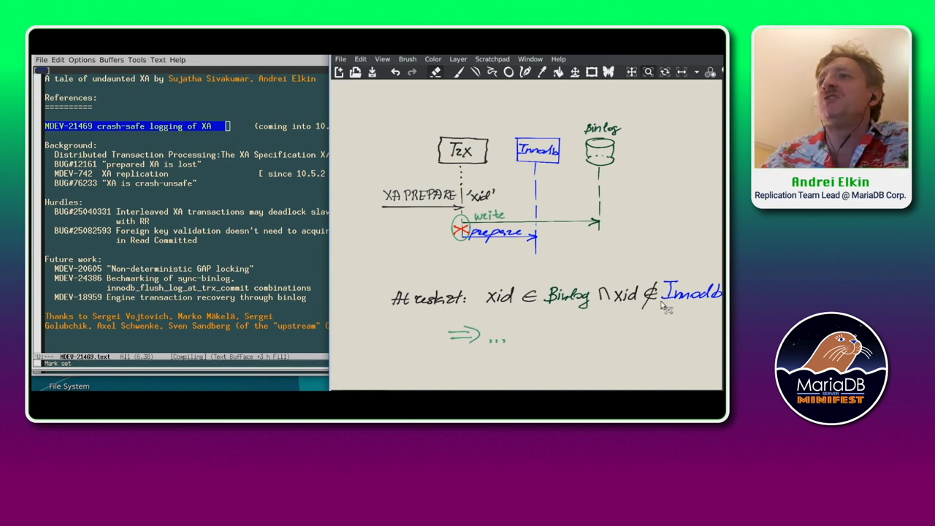
mouse_move(626, 287)
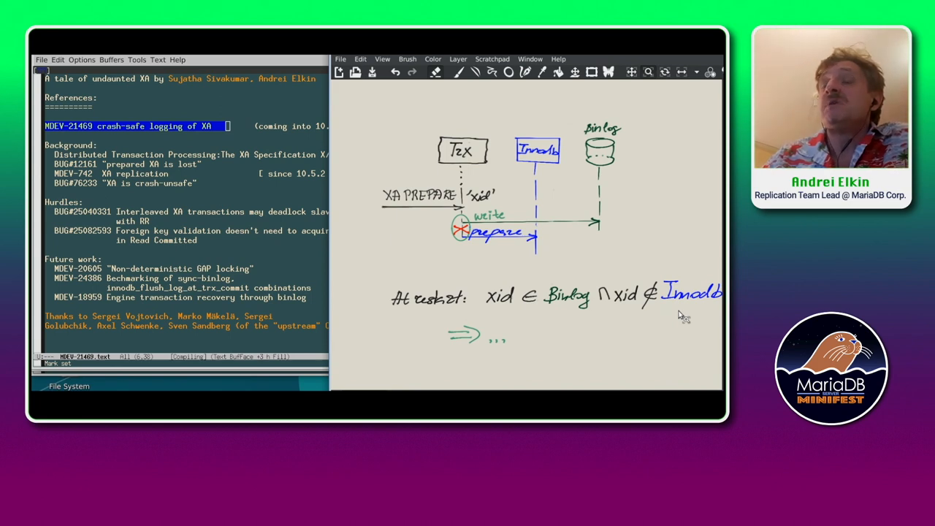
mouse_move(612, 231)
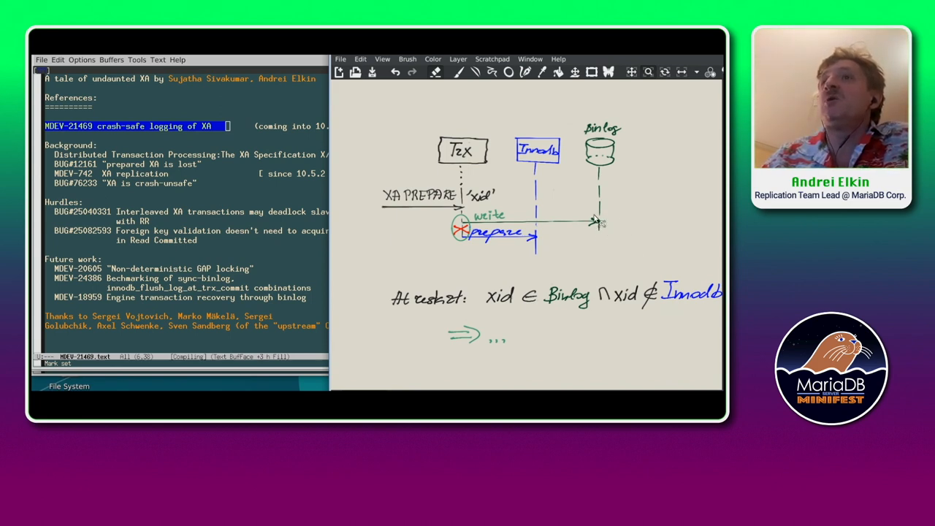
mouse_move(598, 230)
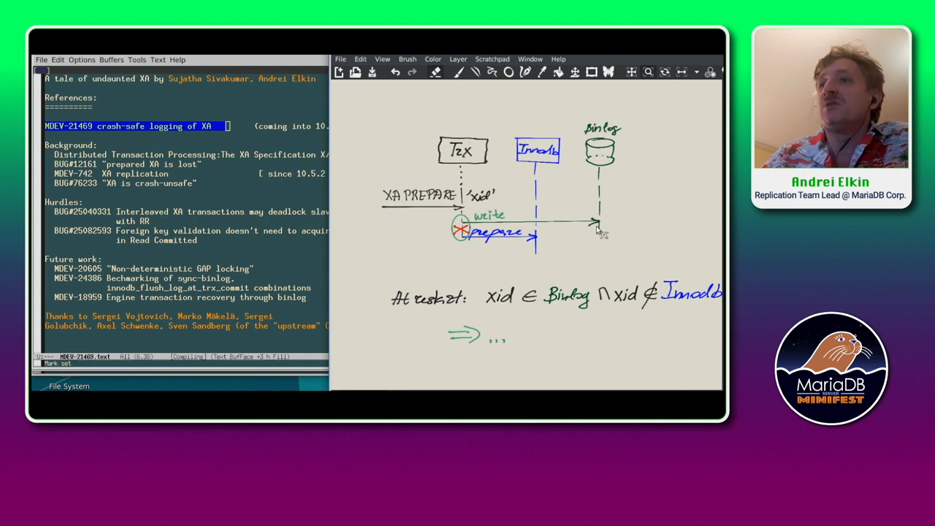
mouse_move(571, 270)
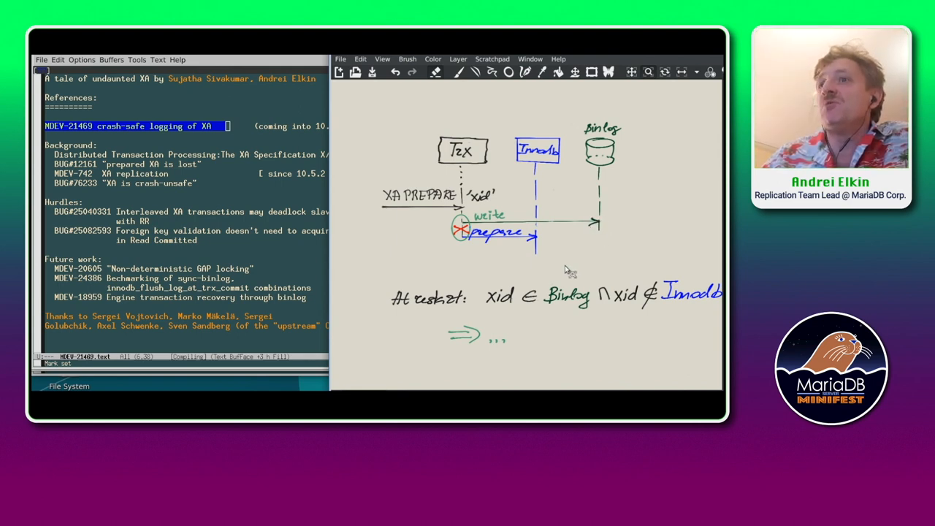
mouse_move(529, 363)
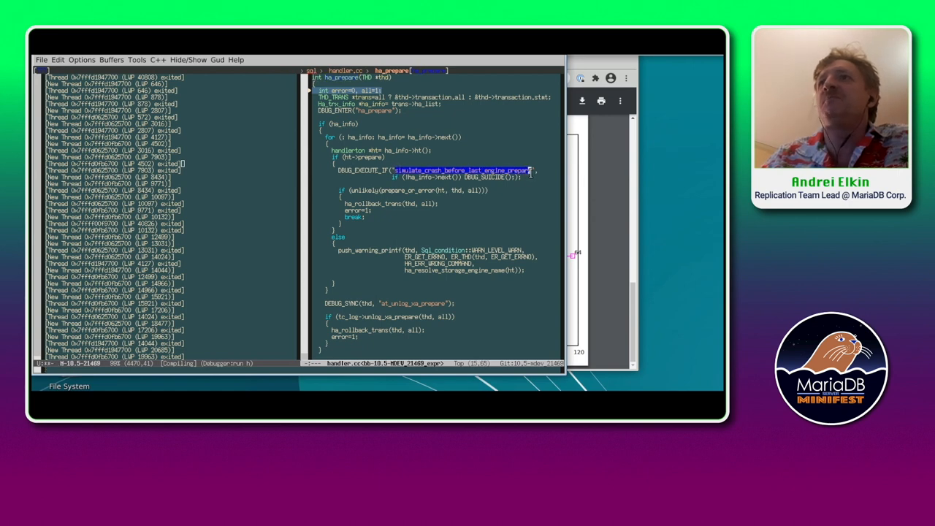
Bring up the Emacs GUD session showing ha_prepare in handler.cc
left_click(533, 180)
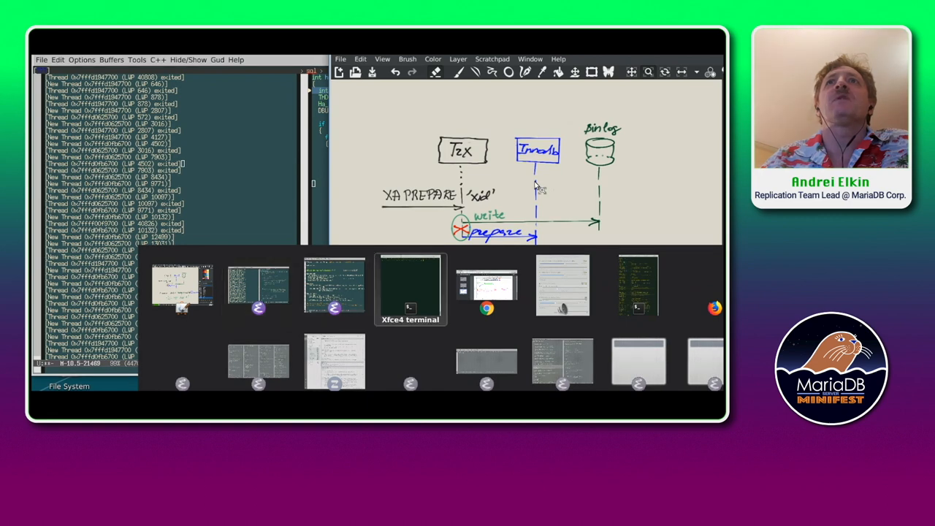
In the MariaDB client, run SHOW CREATE TABLE, SELECTs and SHOW GLOBAL VARIABLES LIKE '%gtid%binlog%'
left_click(410, 285)
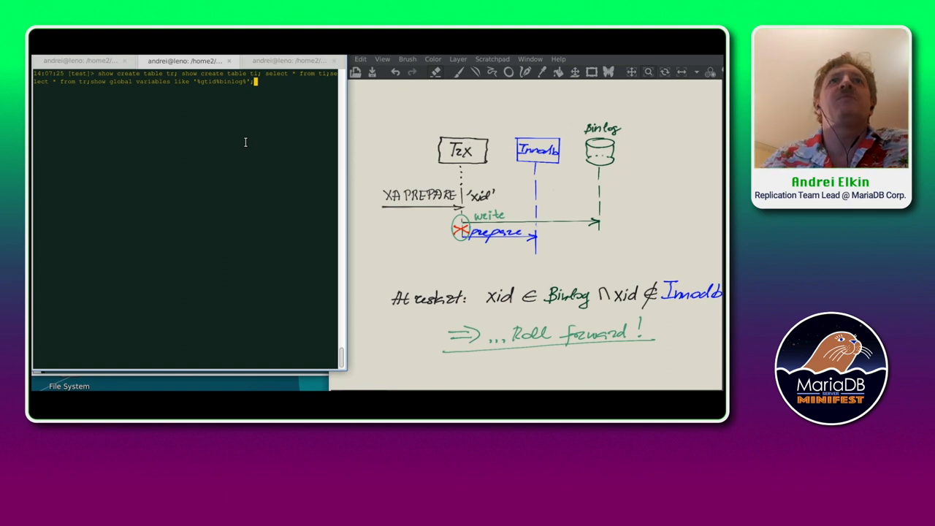
key("Return")
type("xa start 'xid'; insert into tr set a=1; insert into ti set a=1; xa end 'xid'; xa prepare 'xid';")
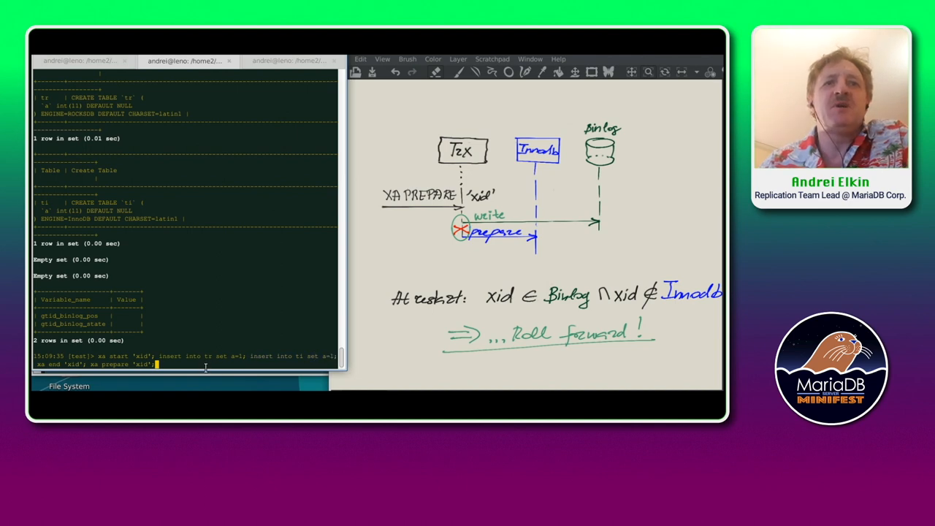
Run the XA START, insert and PREPARE statements, then XA RECOVER listing prepared 'xid'
key("Return")
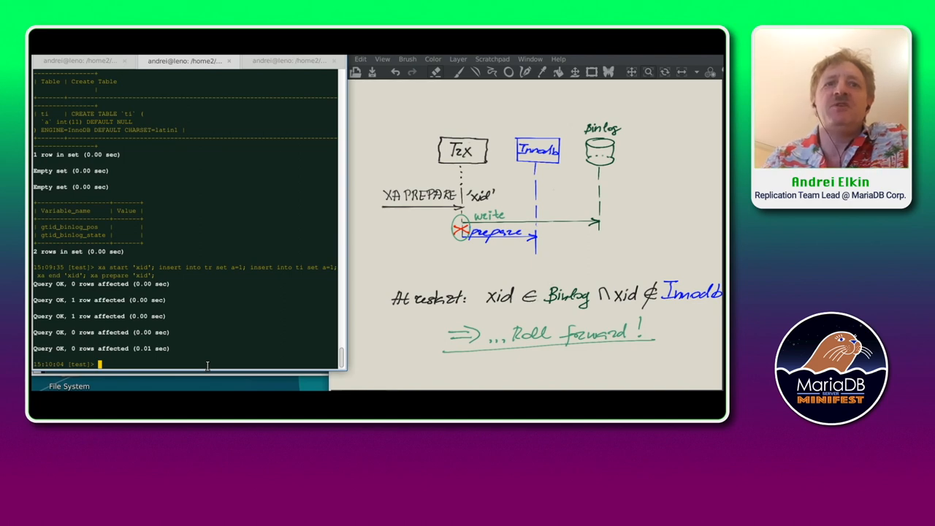
mouse_move(207, 359)
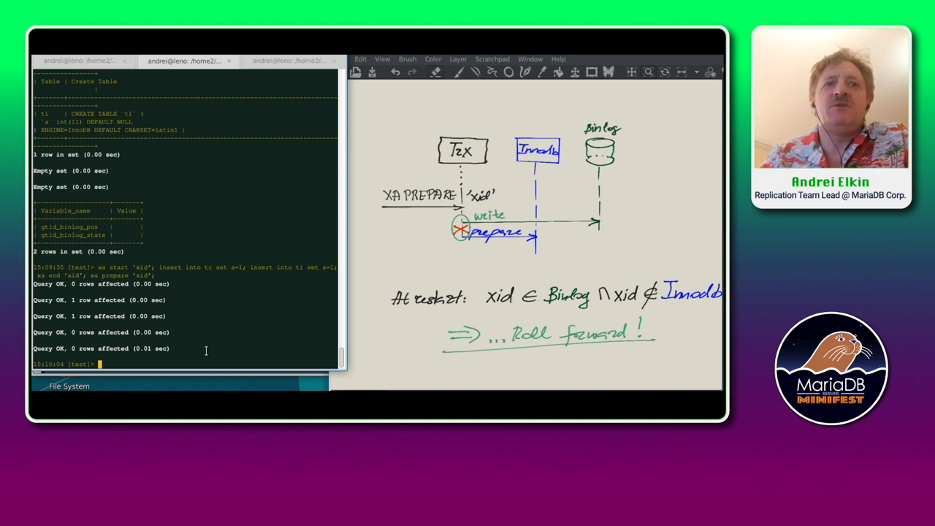
key("ctrl+r")
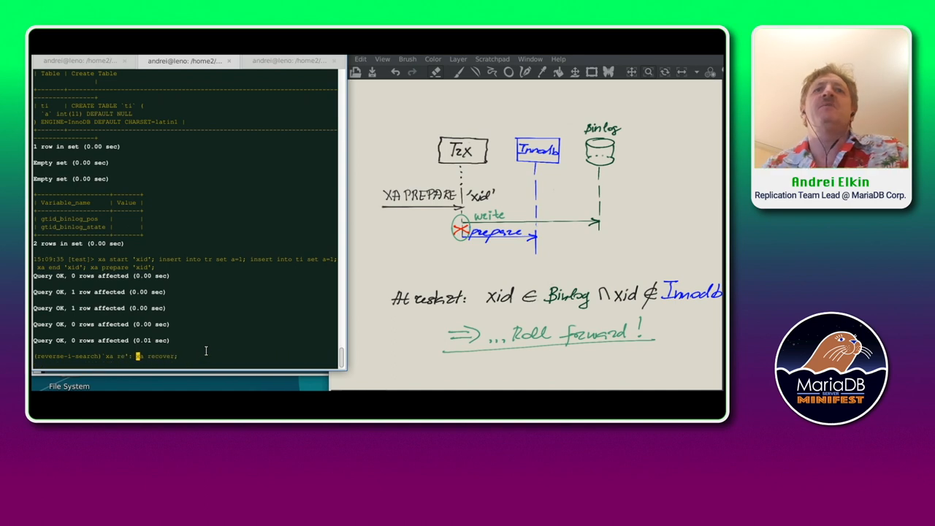
key("Return")
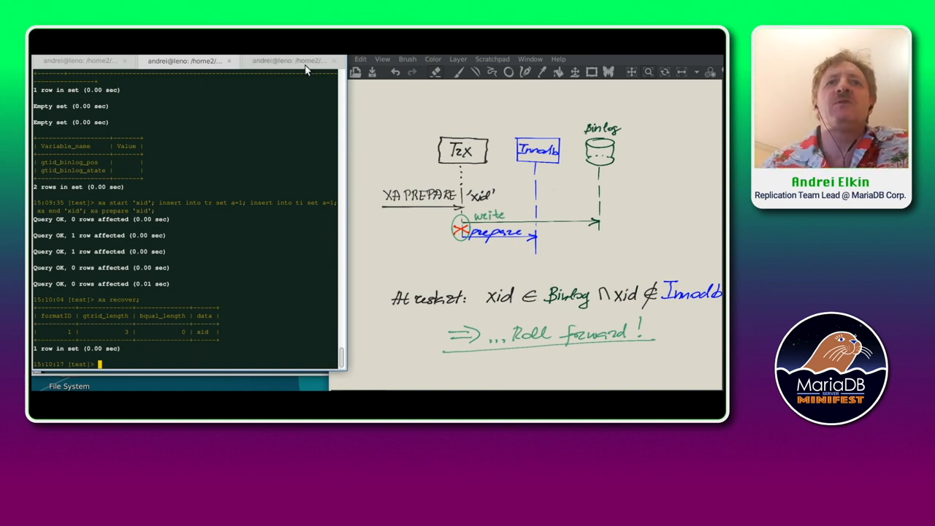
Review SHOW BINLOG EVENTS in the third tab, then run XA ROLLBACK 'xid'
left_click(291, 60)
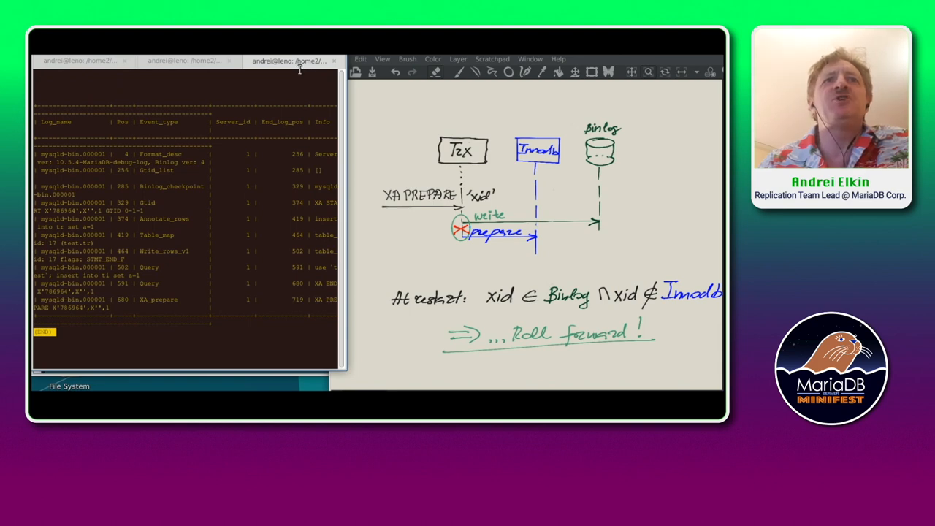
mouse_move(229, 200)
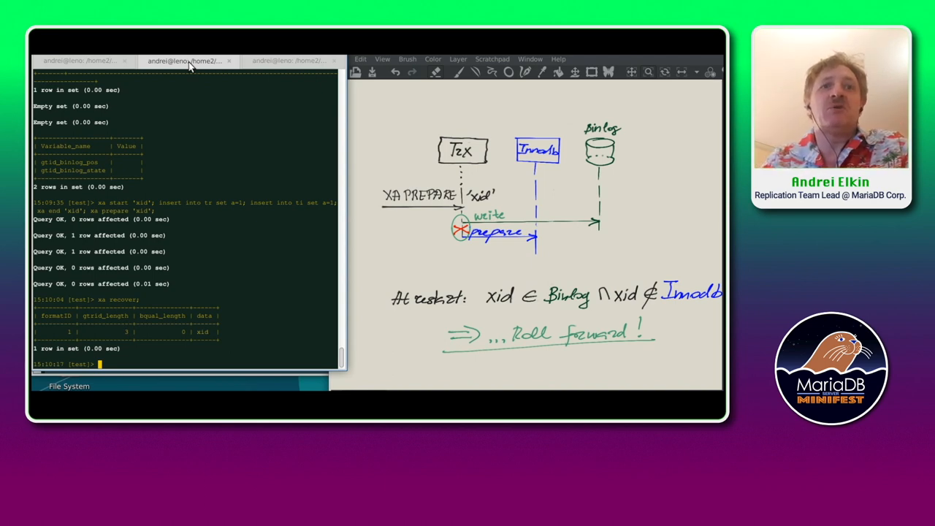
key("ctrl+r")
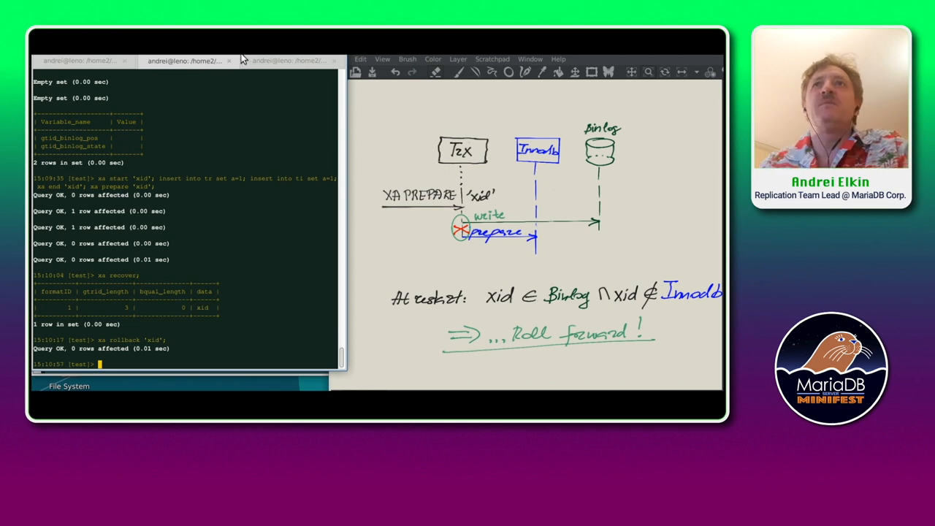
List binlog events after the rollback, then rerun the table and GTID status queries
left_click(288, 60)
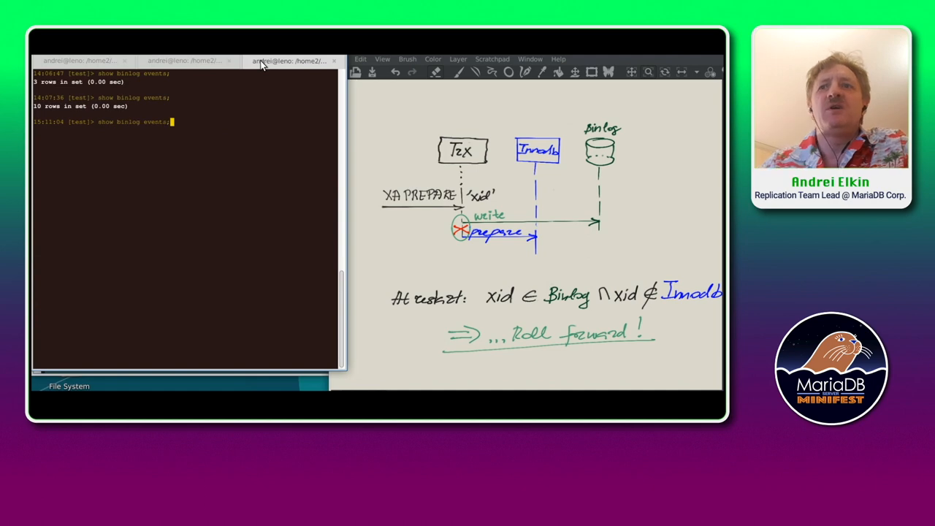
key("Return")
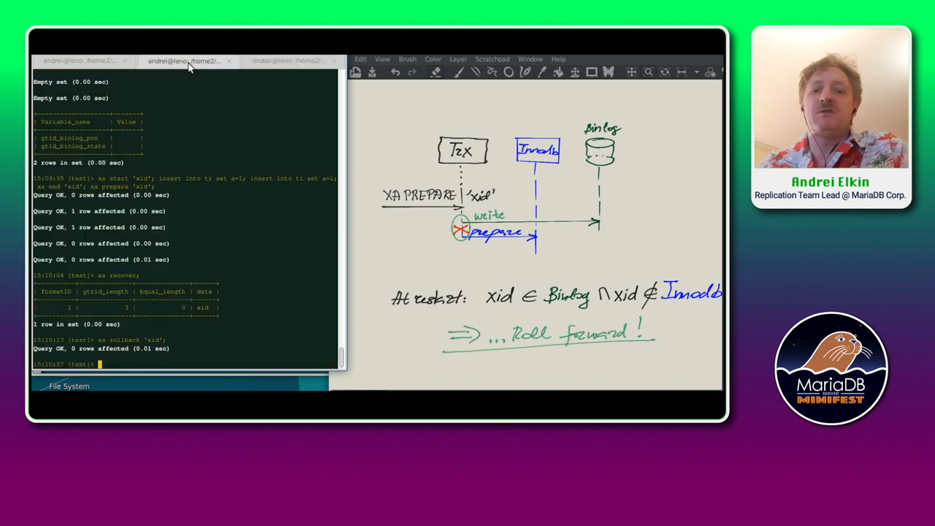
key("ctrl+r")
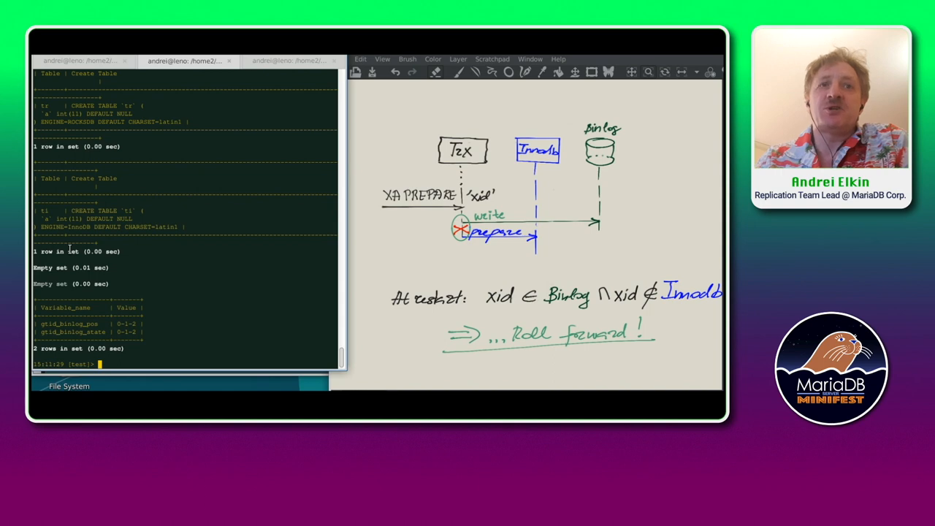
Set debug_dbug to 'd,simulate_crash_before_last_engine_prepare' from command history
key("ctrl+r")
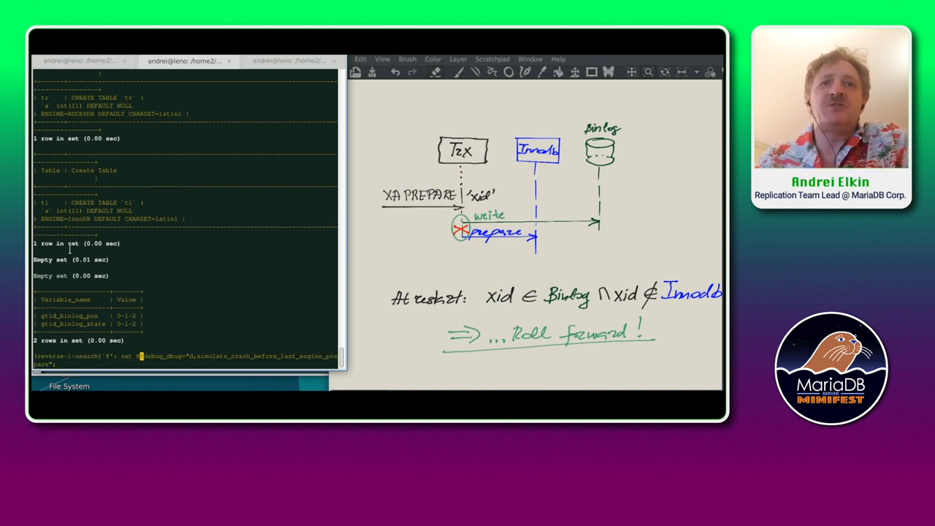
key("Return")
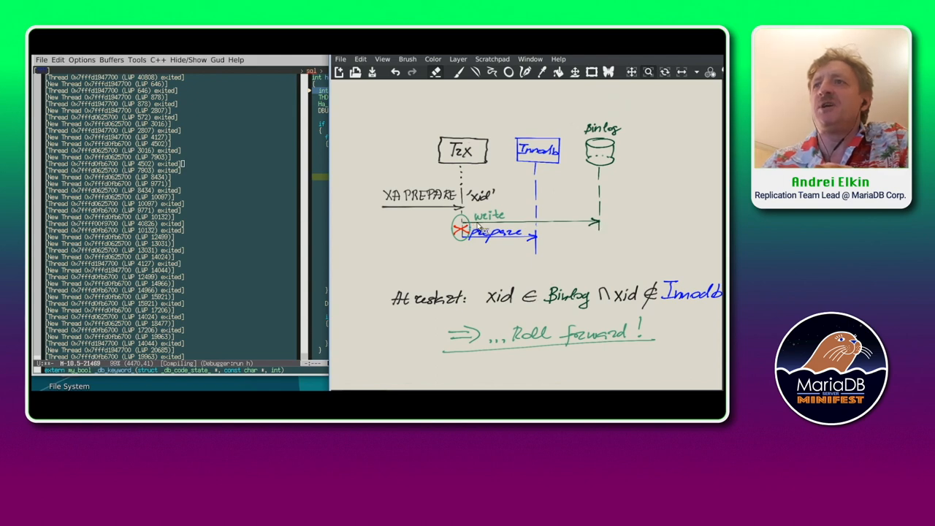
mouse_move(475, 245)
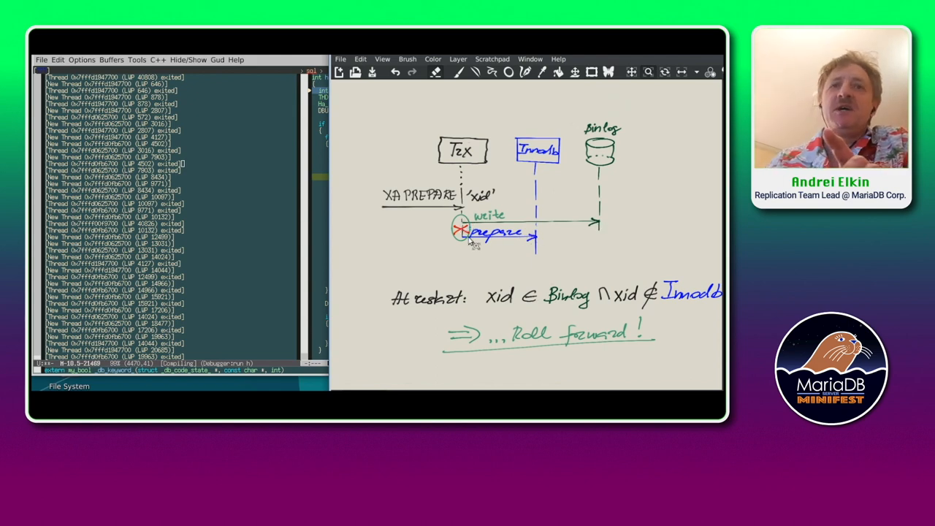
mouse_move(479, 274)
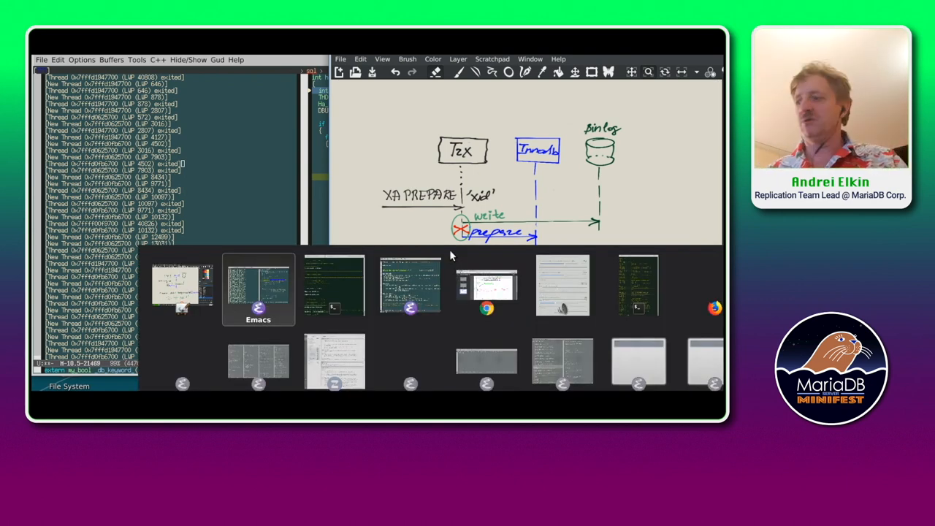
mouse_move(333, 285)
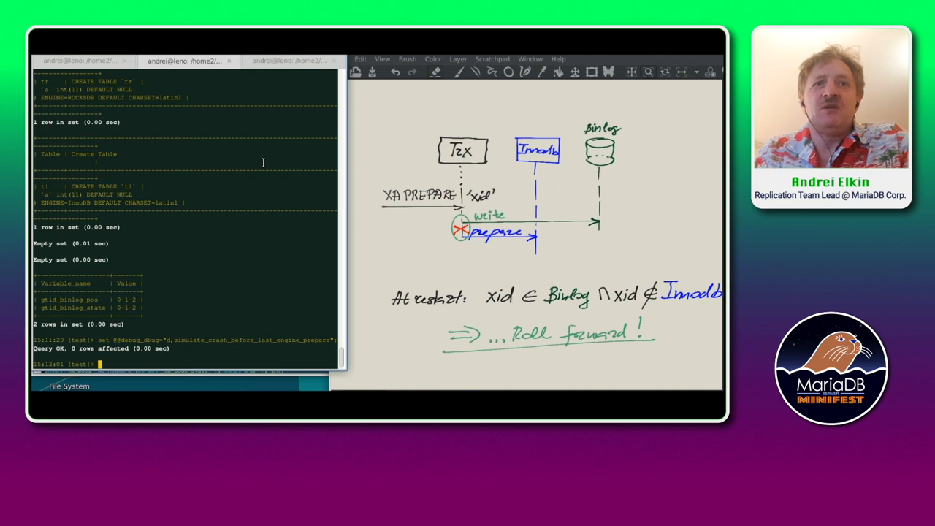
Recall and rerun the XA START…XA PREPARE transaction to hit the armed crash point
key("ctrl+r")
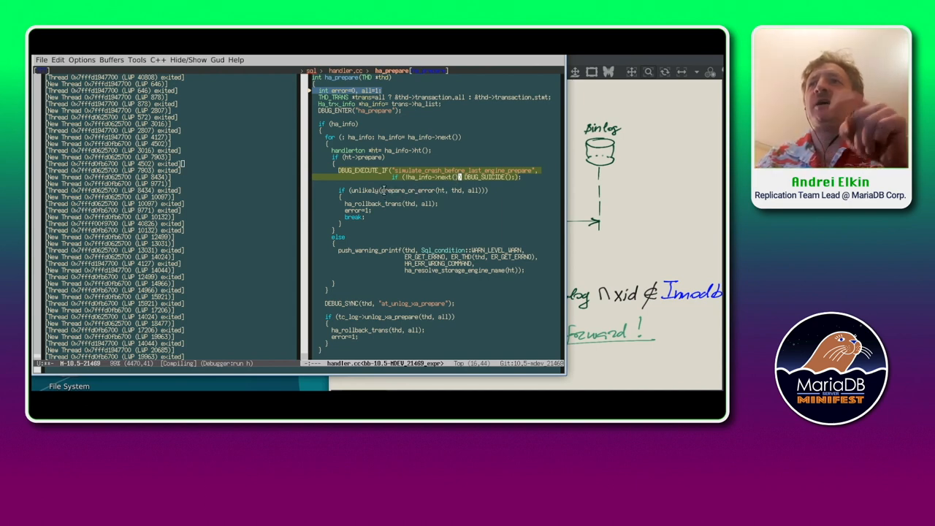
double_click(406, 190)
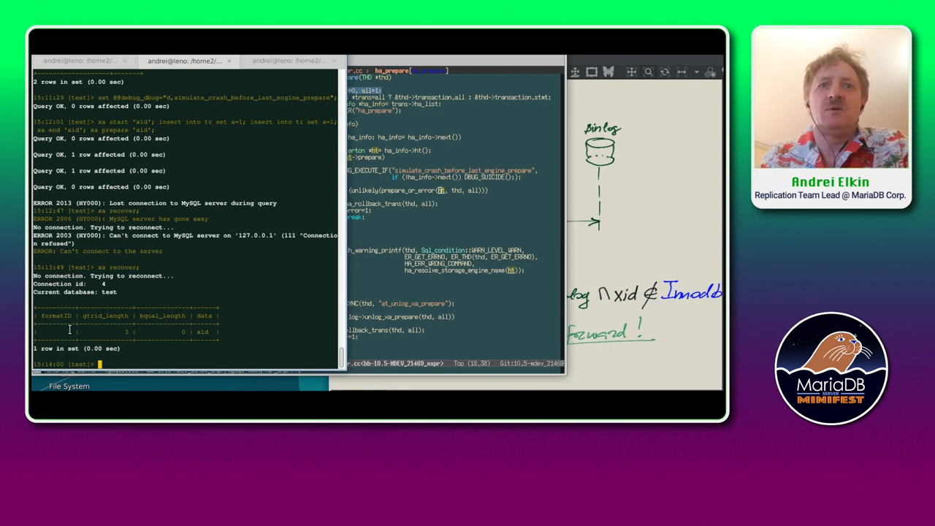
Recall XA COMMIT 'xid' from history and commit the recovered transaction
key("ctrl+r")
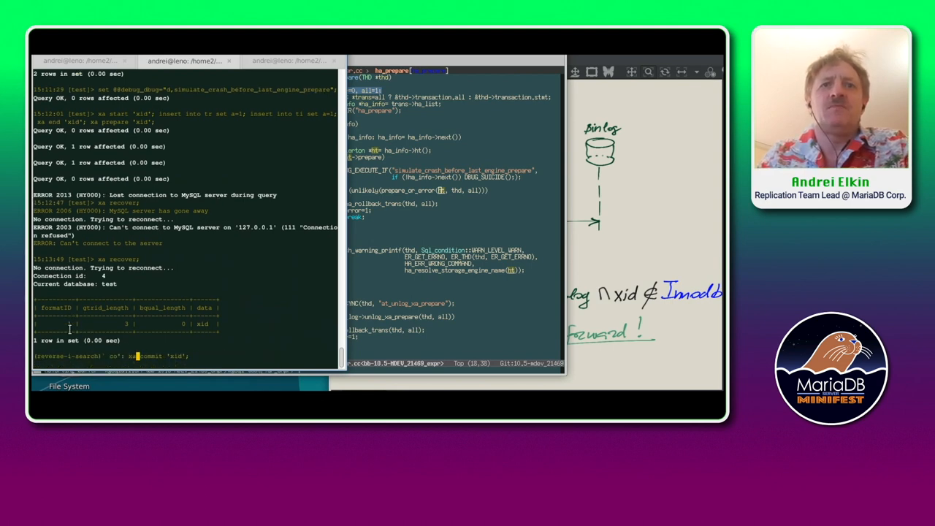
key("Return")
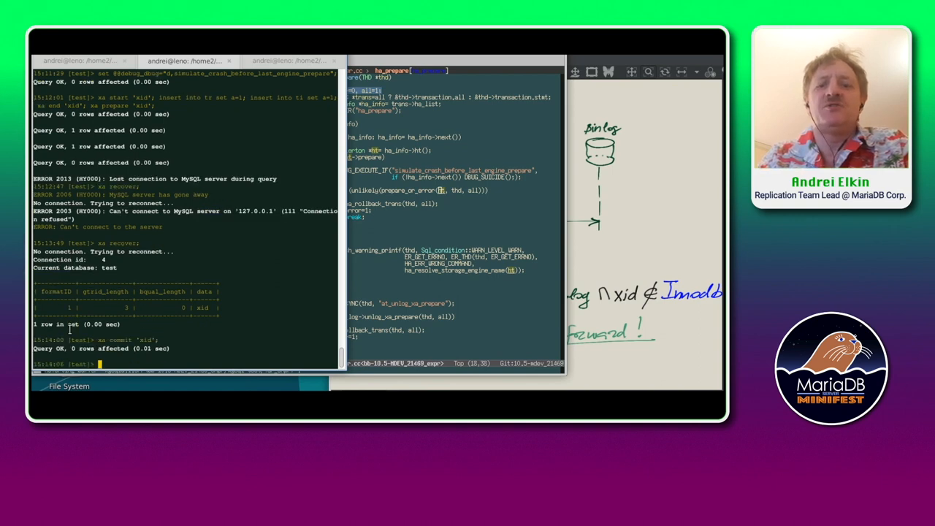
key("ctrl+r")
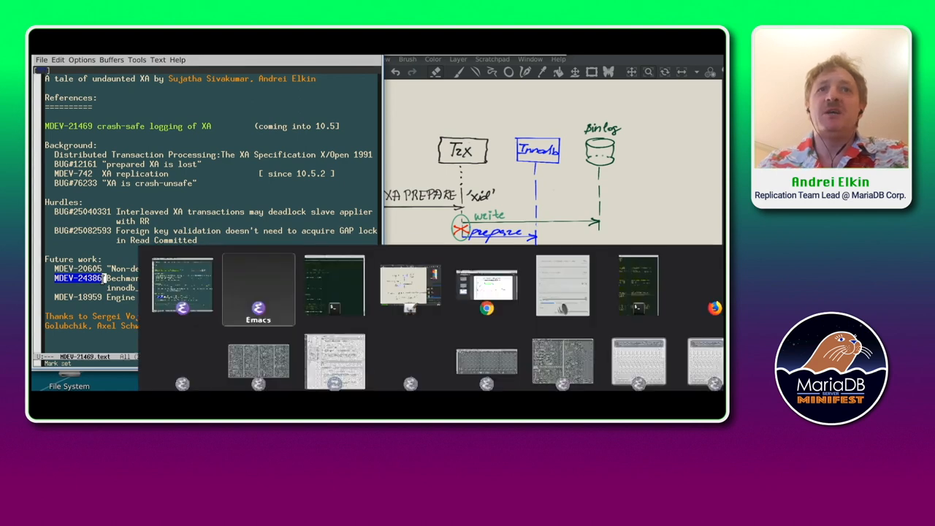
mouse_move(487, 289)
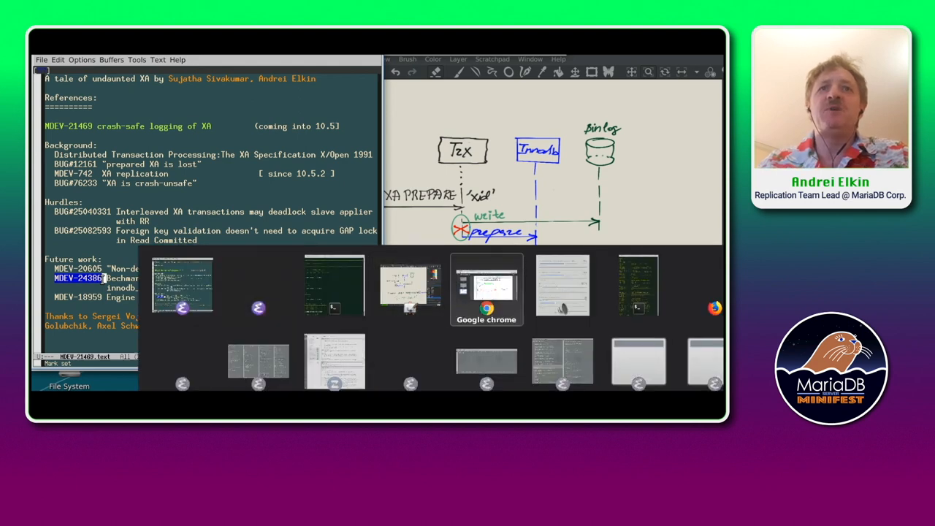
Bring up sysbench4-B1I0-magenta_rules.pdf and view the page 3 latency-versus-throughput chart
left_click(486, 289)
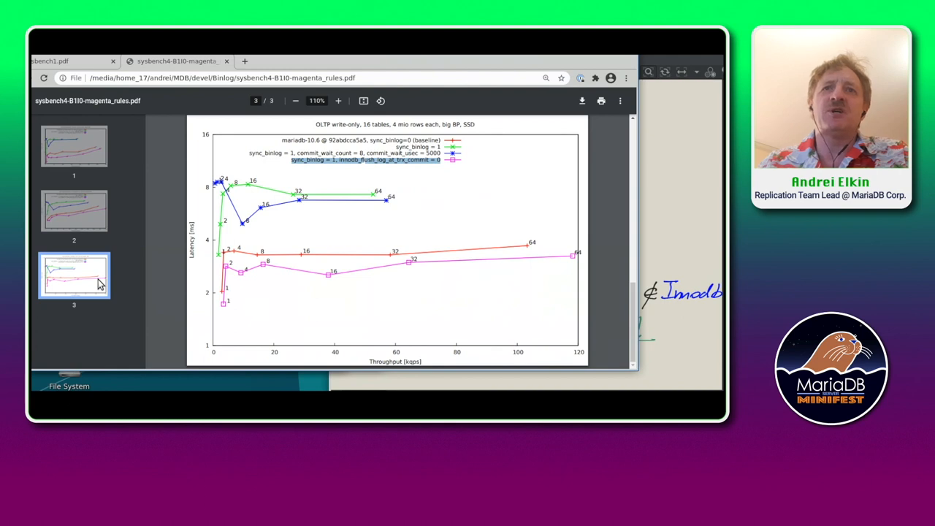
mouse_move(283, 214)
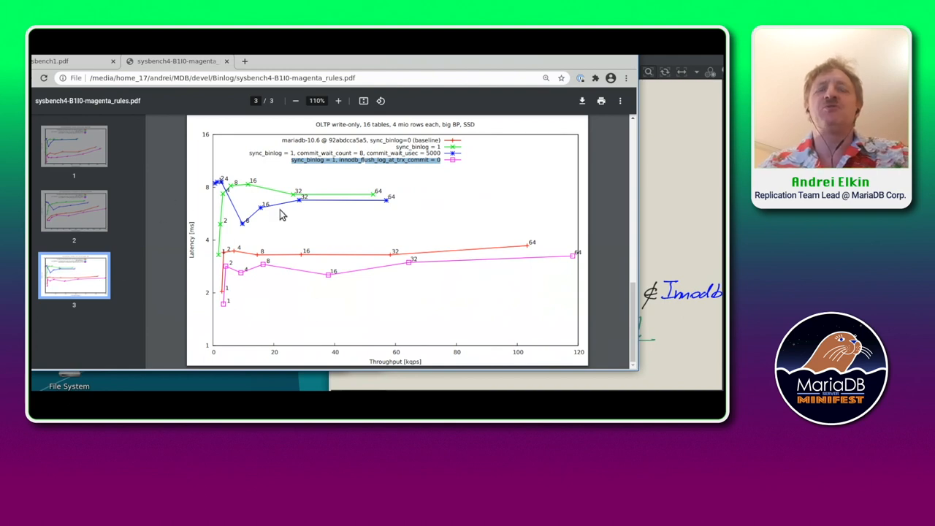
mouse_move(291, 211)
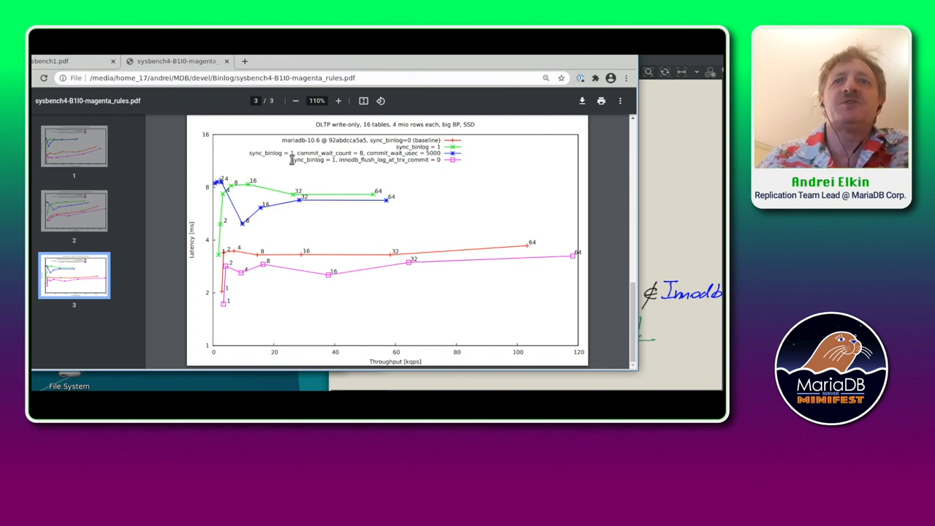
double_click(306, 160)
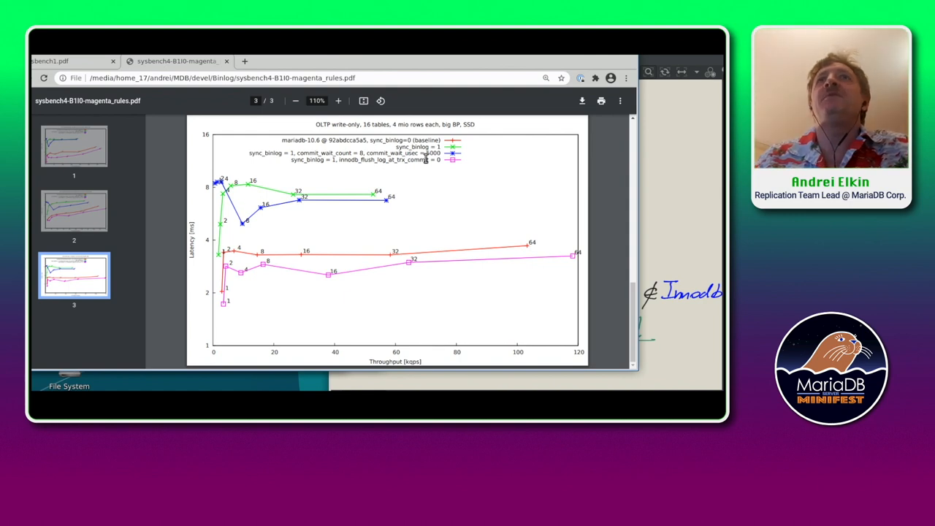
mouse_move(415, 197)
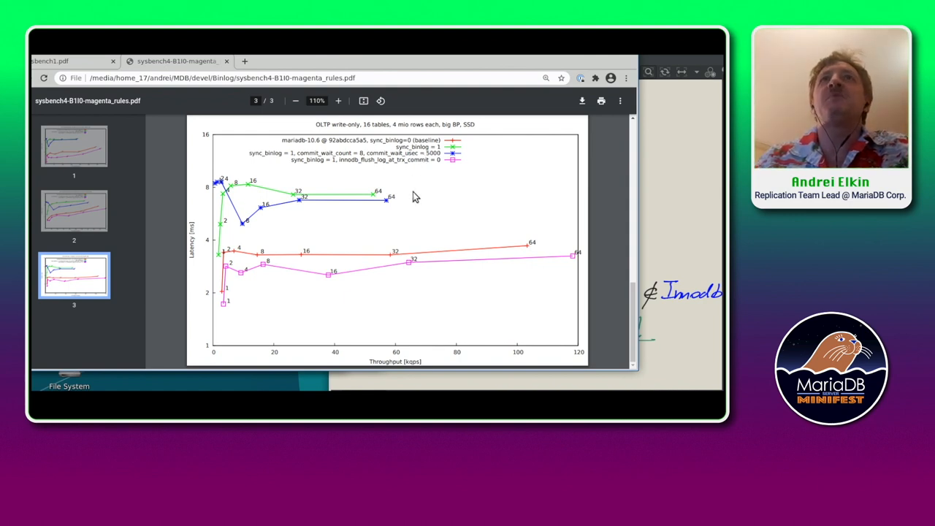
mouse_move(503, 185)
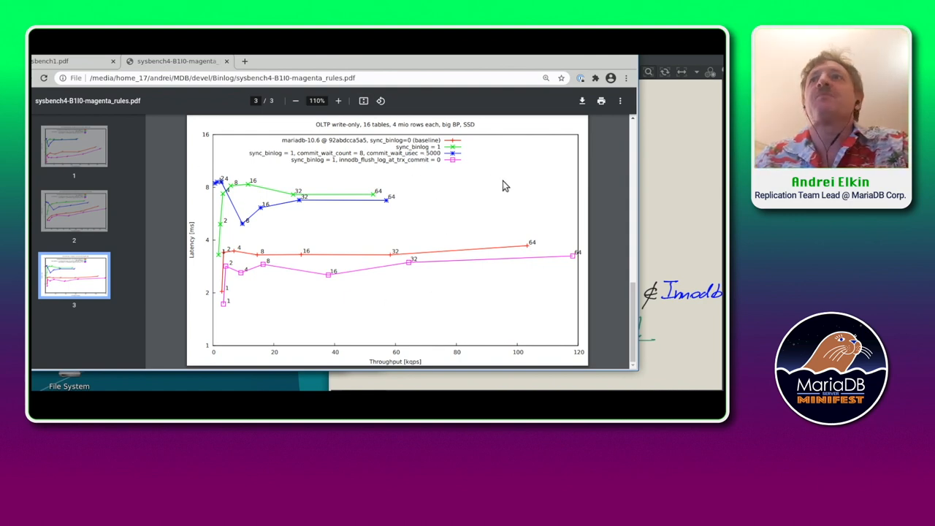
mouse_move(505, 305)
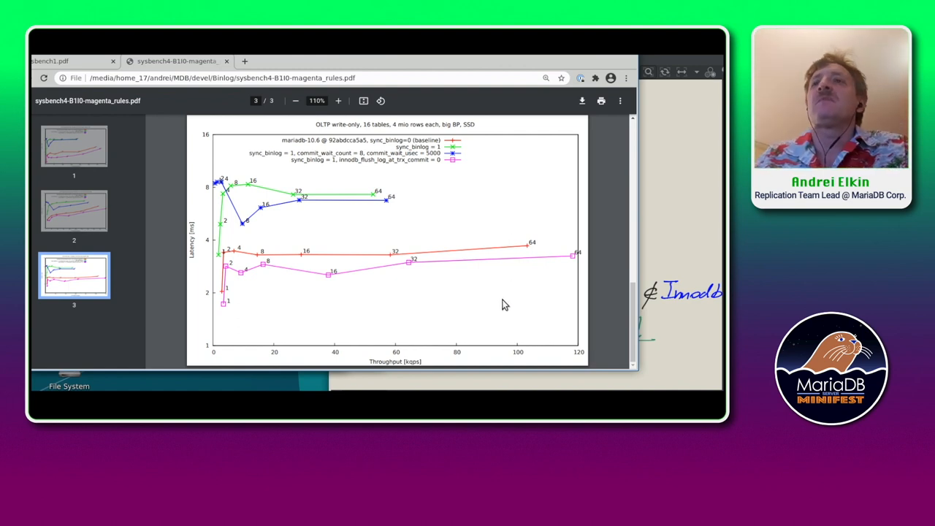
mouse_move(508, 192)
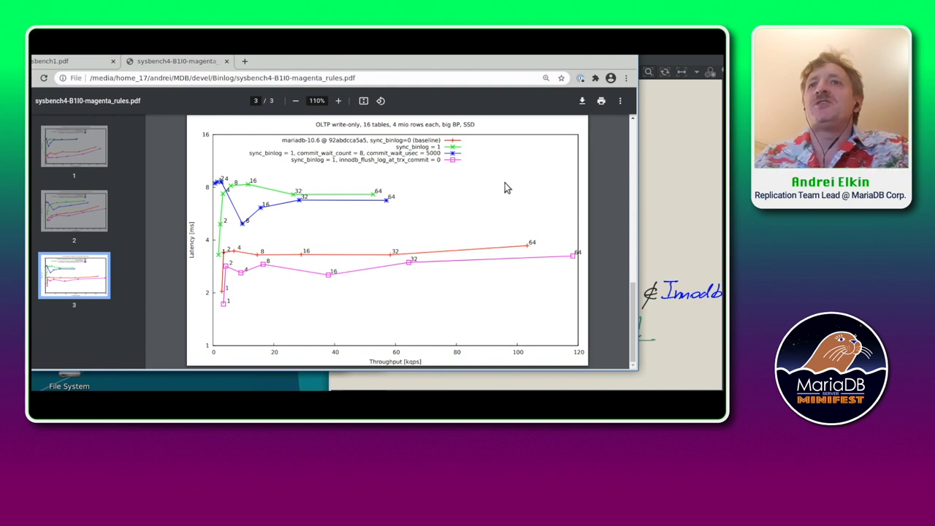
mouse_move(503, 172)
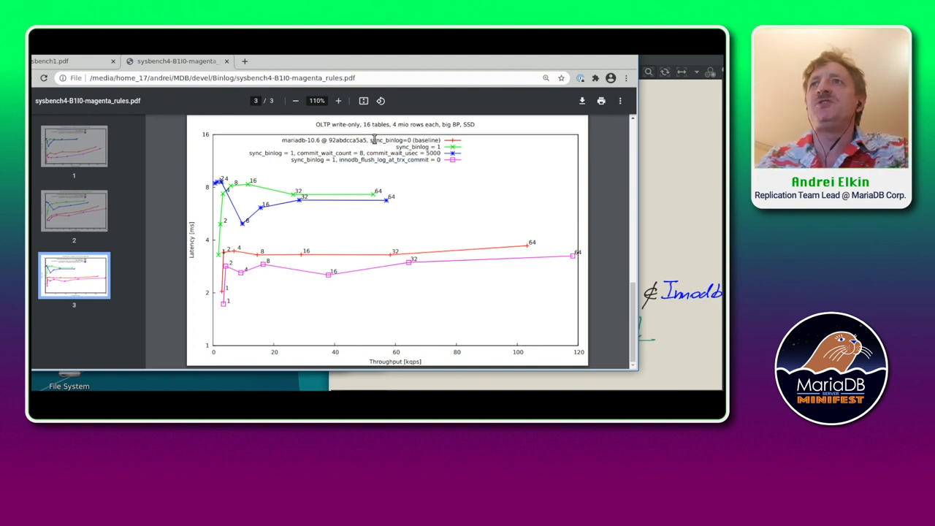
mouse_move(411, 139)
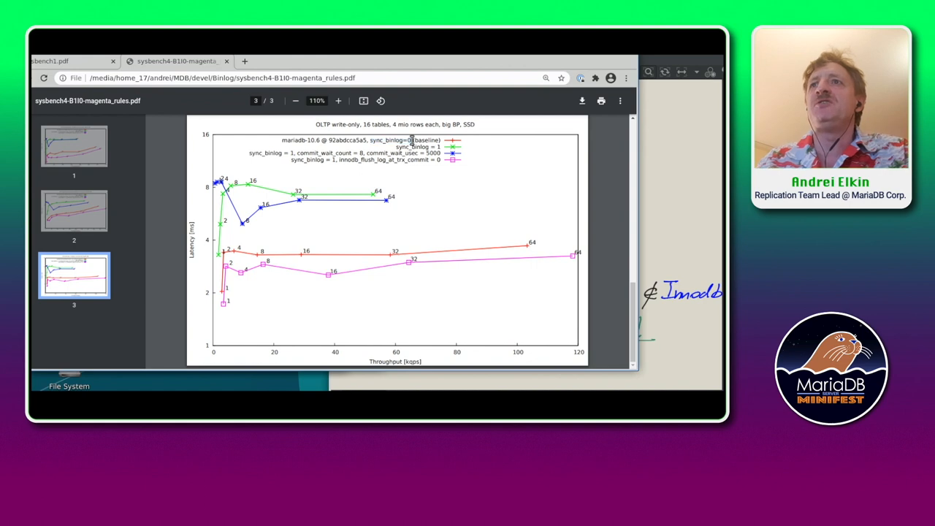
mouse_move(446, 139)
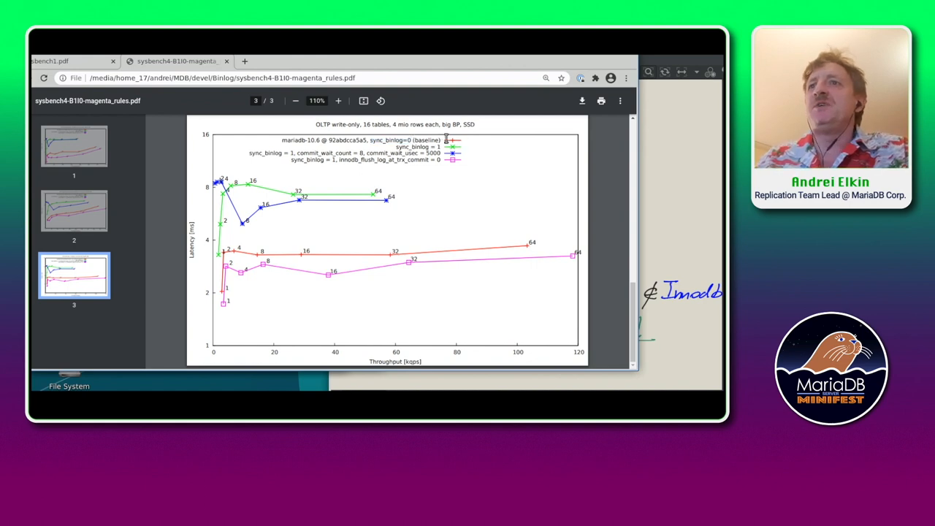
mouse_move(475, 251)
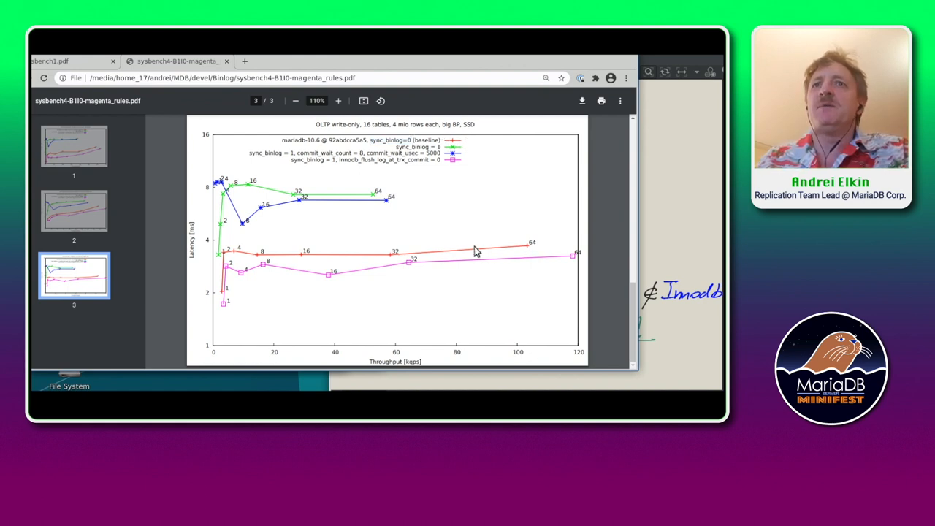
mouse_move(222, 254)
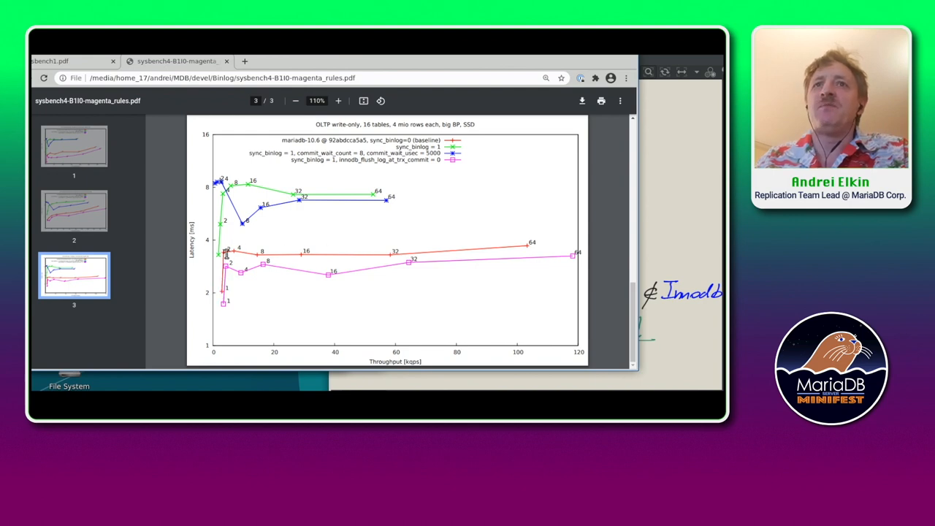
mouse_move(244, 254)
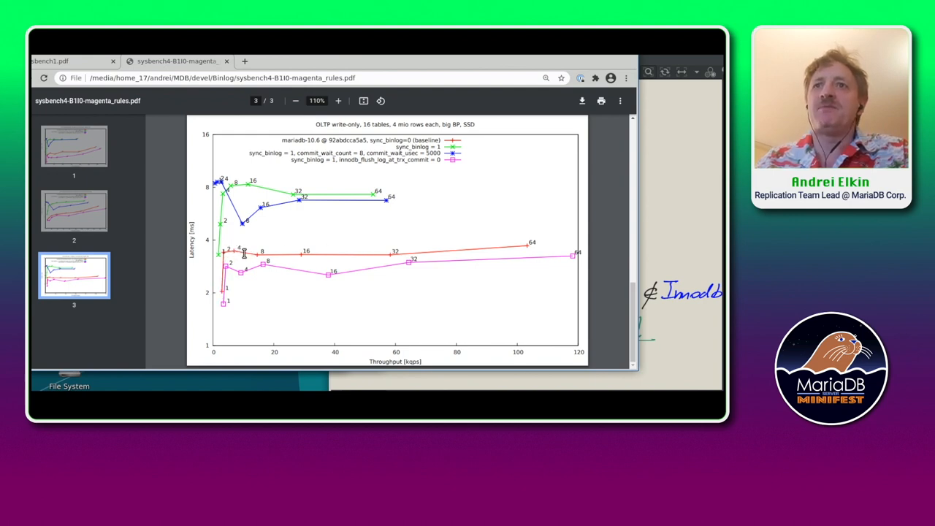
mouse_move(249, 265)
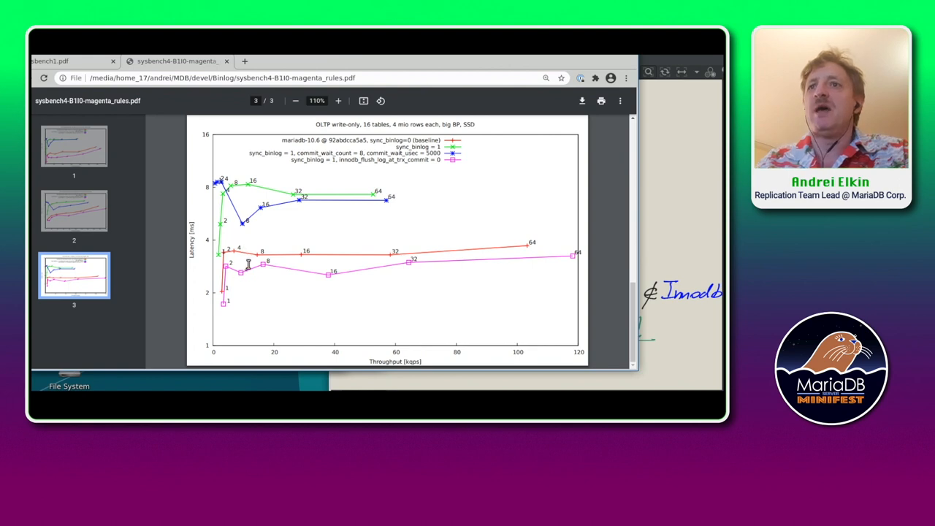
mouse_move(339, 259)
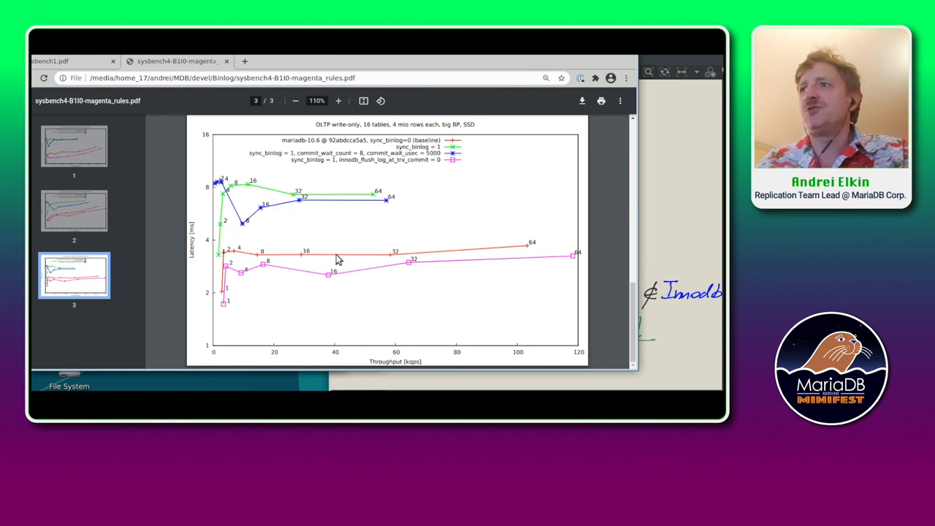
mouse_move(574, 260)
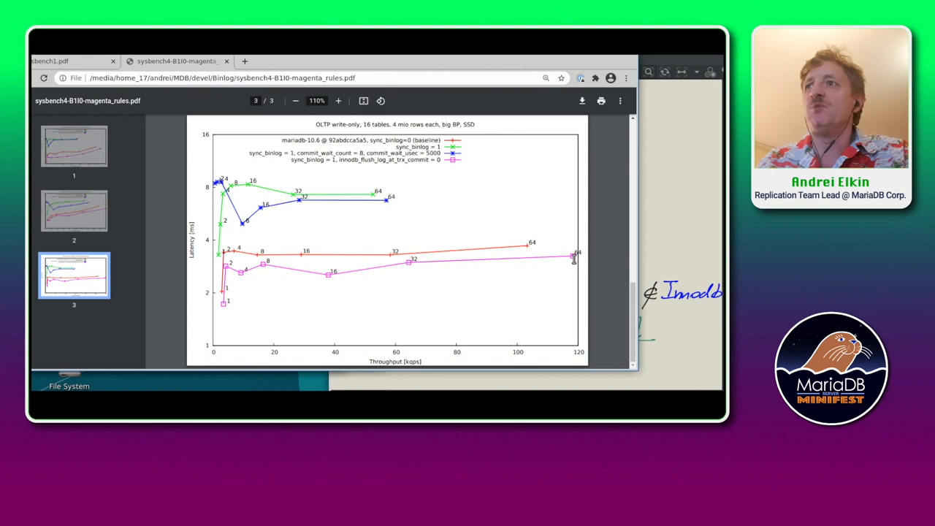
mouse_move(565, 257)
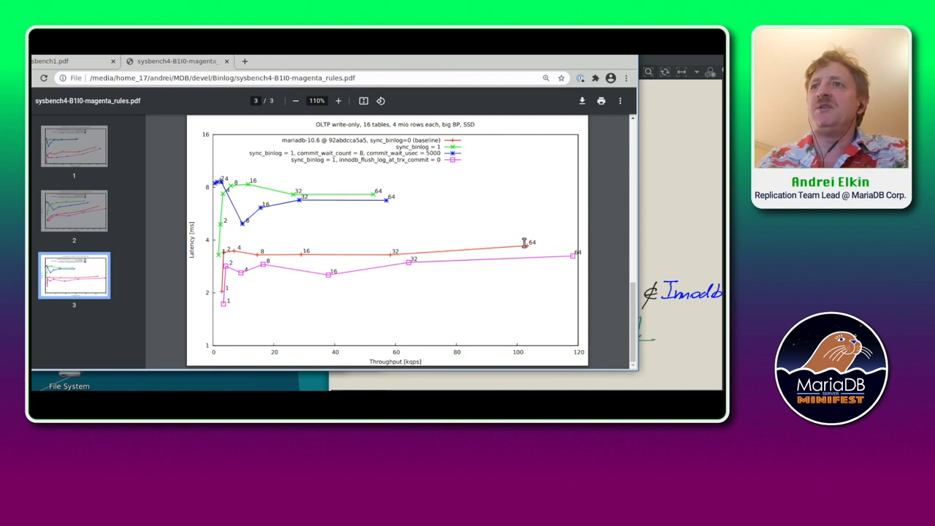
mouse_move(544, 234)
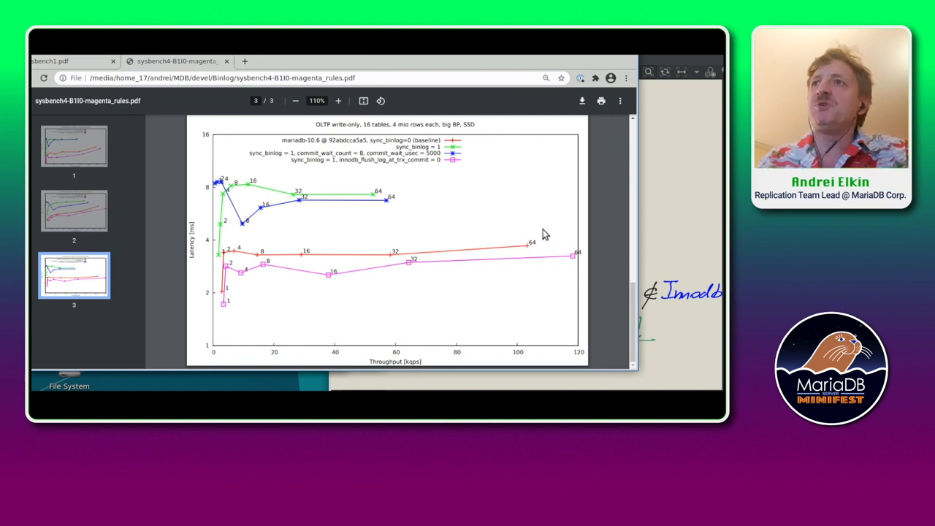
mouse_move(371, 269)
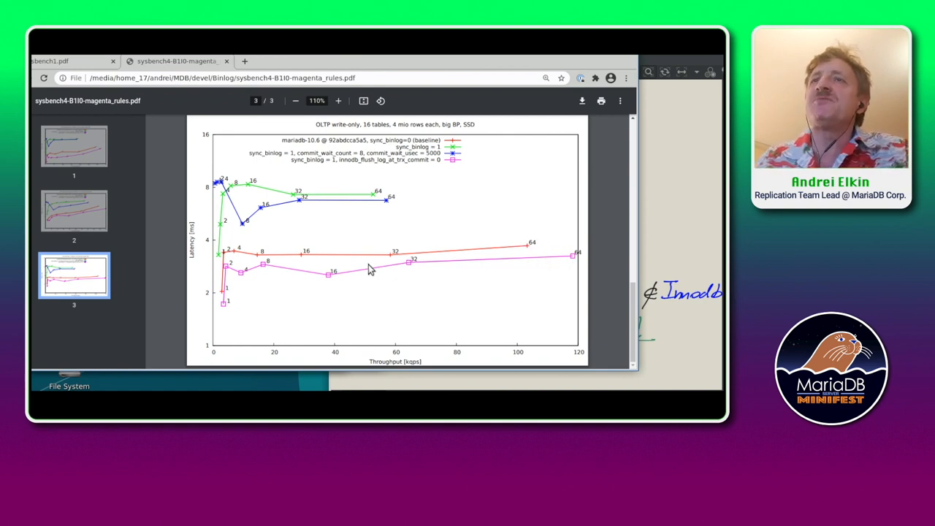
mouse_move(350, 164)
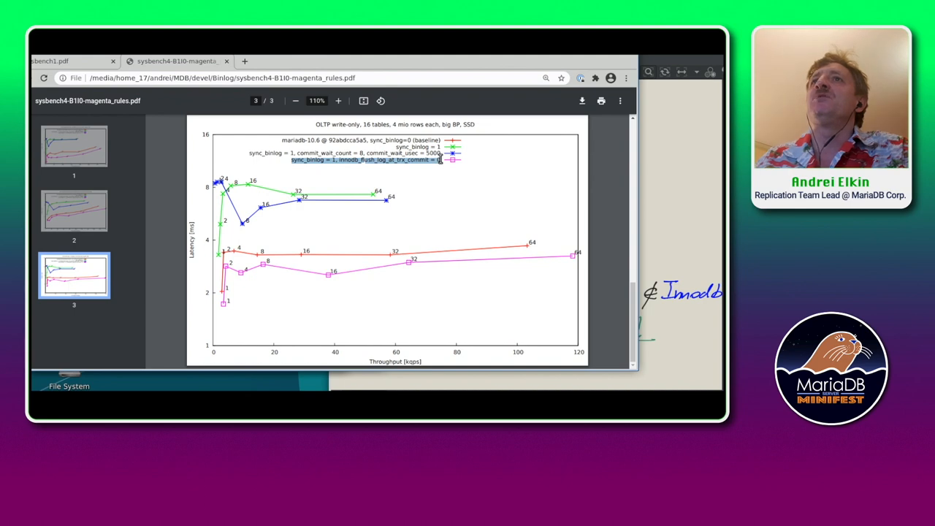
mouse_move(468, 184)
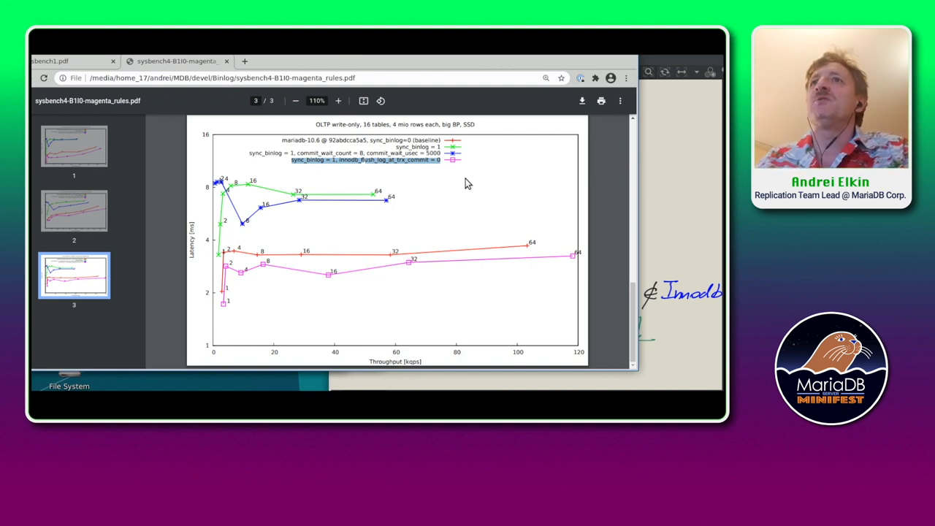
mouse_move(616, 116)
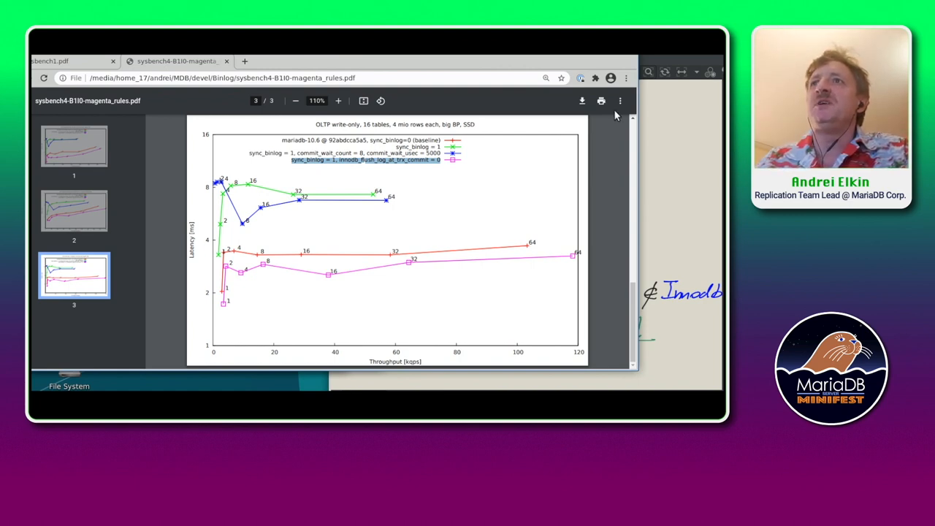
mouse_move(684, 98)
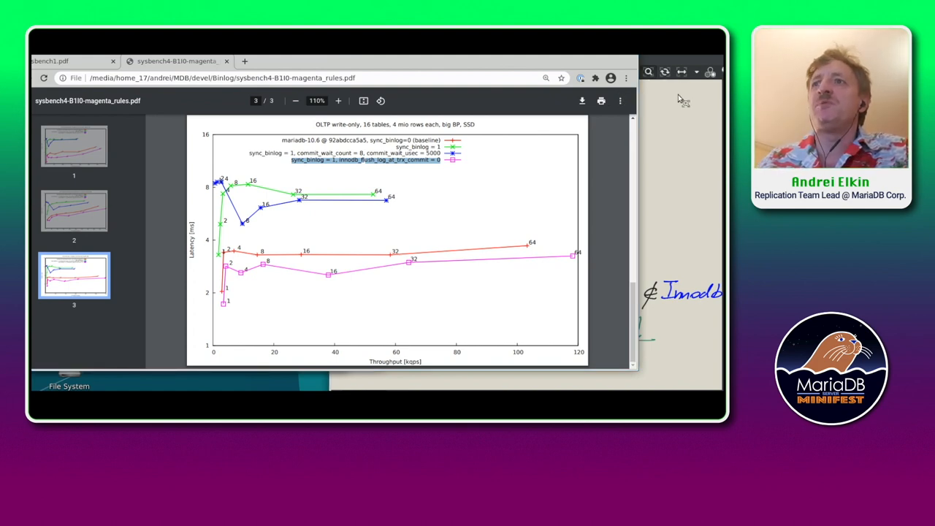
mouse_move(512, 160)
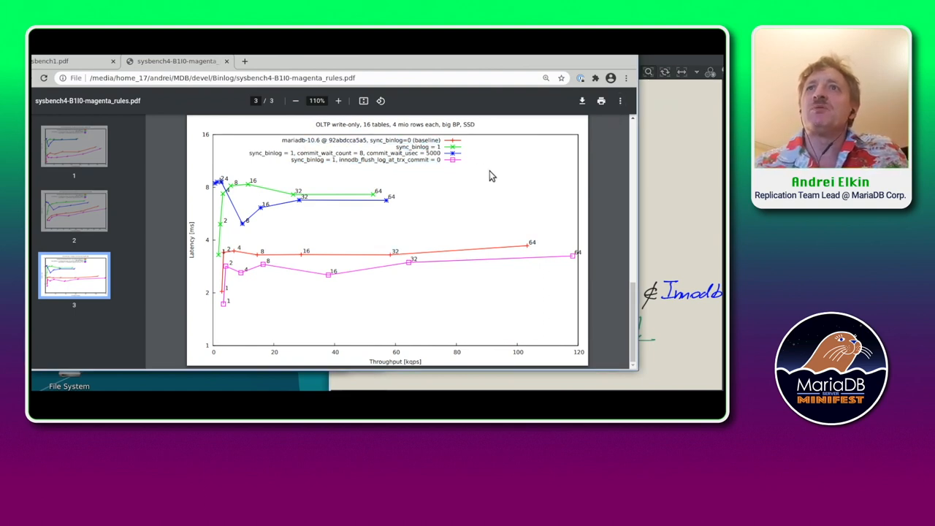
mouse_move(578, 174)
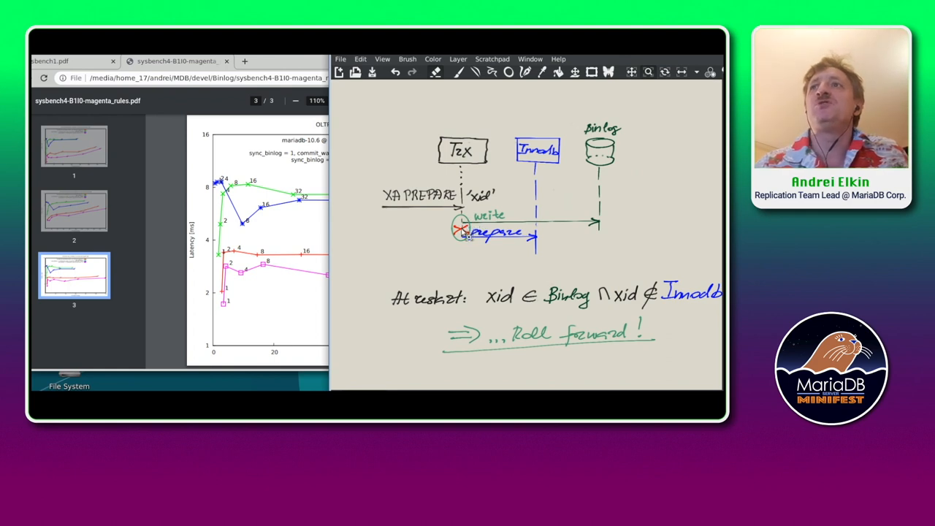
mouse_move(549, 245)
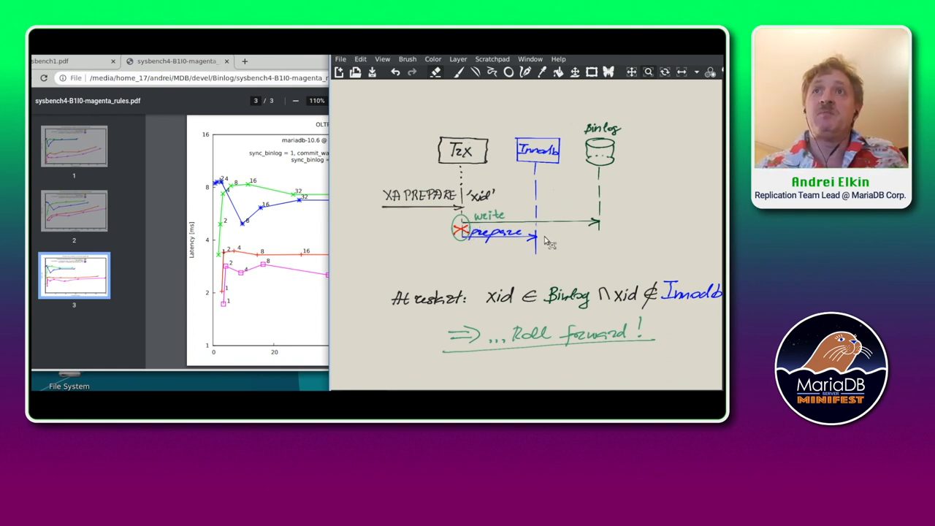
mouse_move(541, 237)
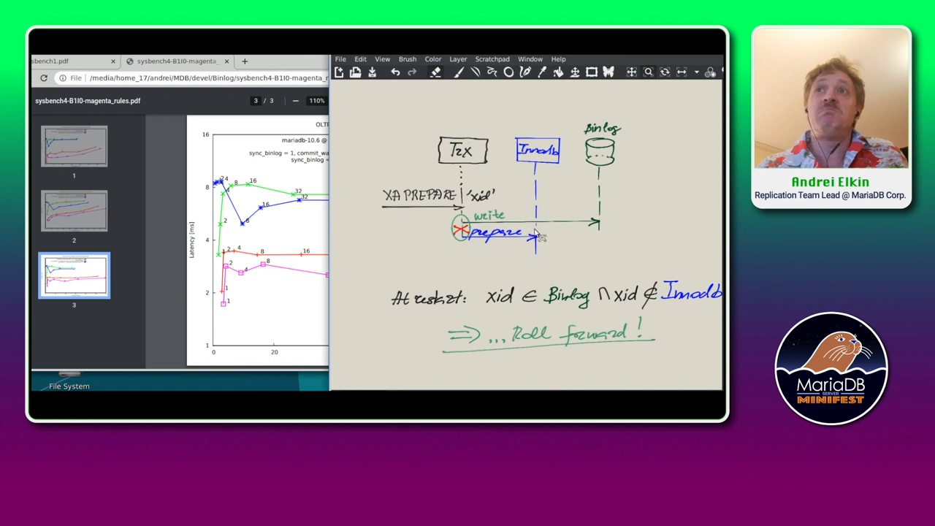
mouse_move(546, 232)
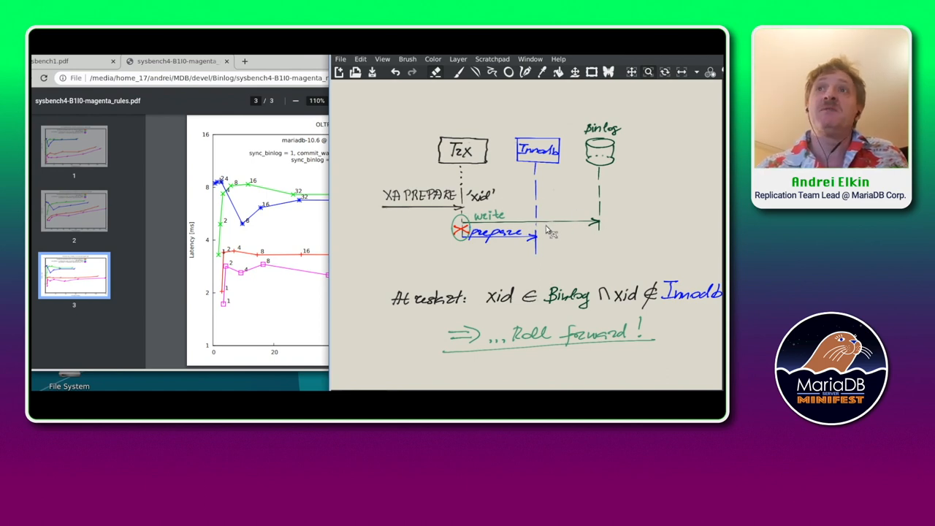
mouse_move(544, 234)
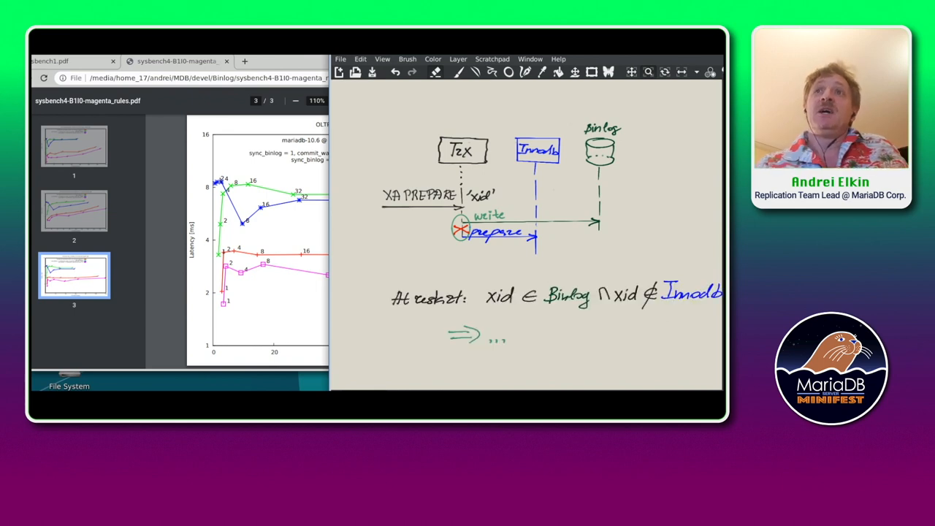
mouse_move(571, 285)
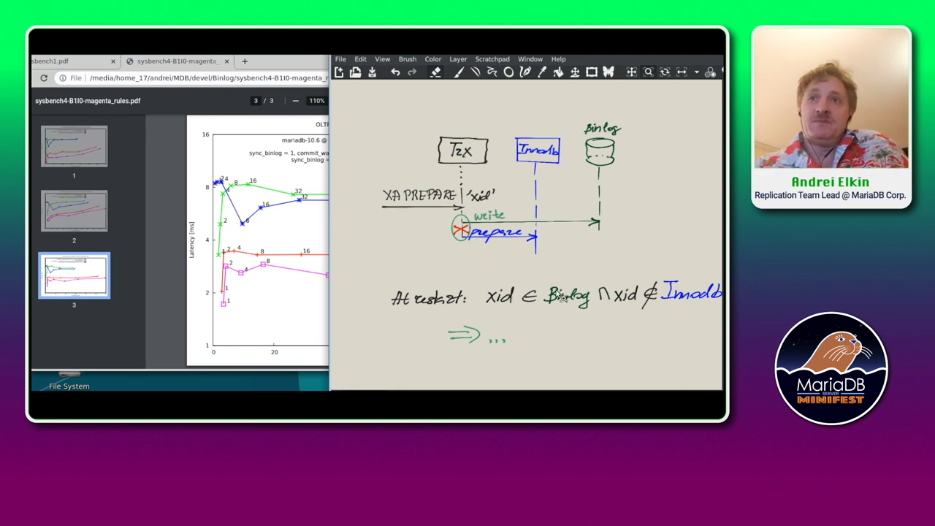
mouse_move(544, 307)
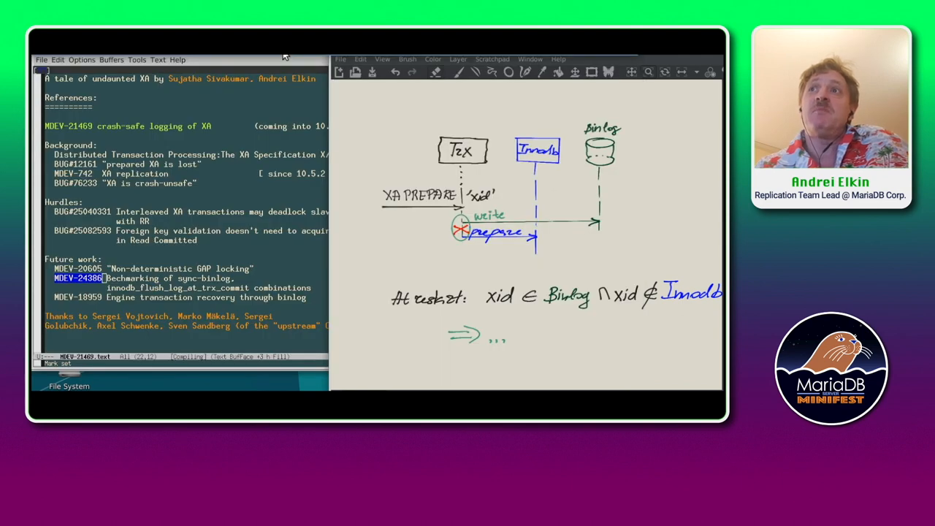
mouse_move(537, 238)
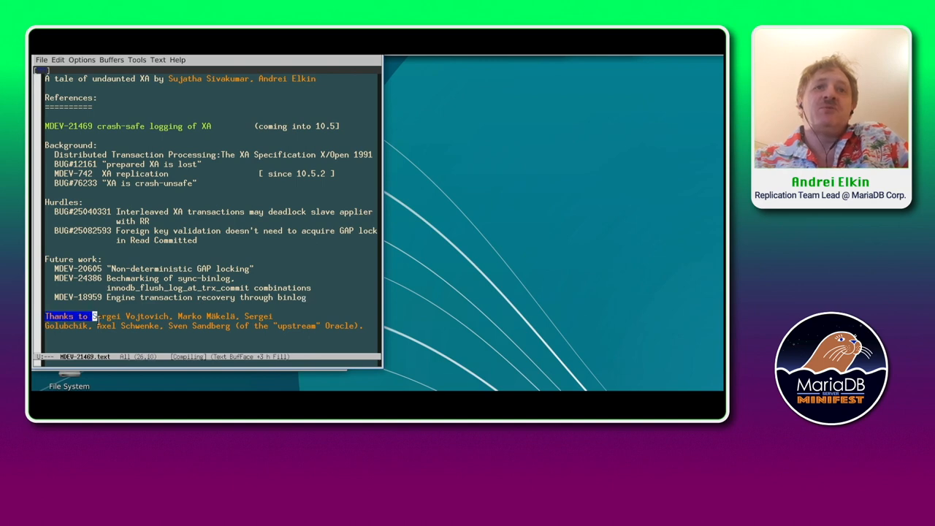
Select the two-line 'Thanks to' paragraph through 'Oracle).' in Emacs
left_click_drag(94, 315, 358, 326)
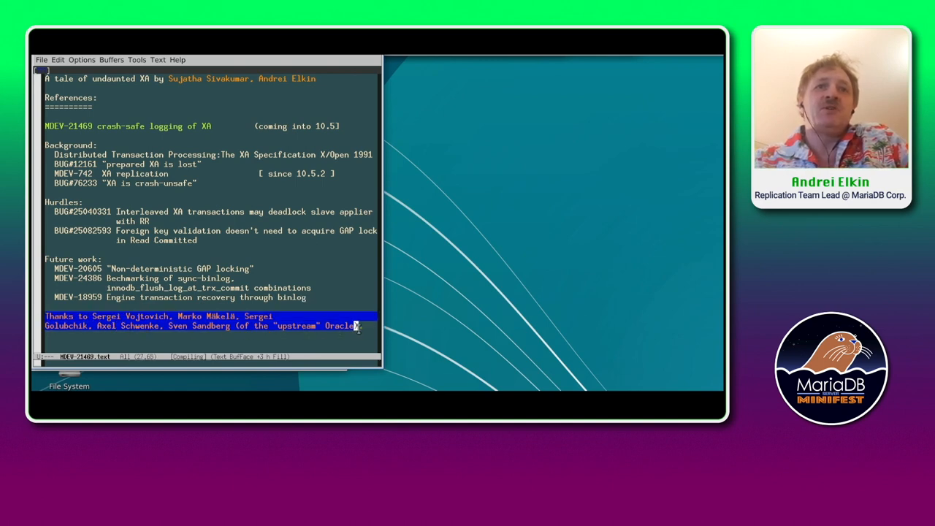